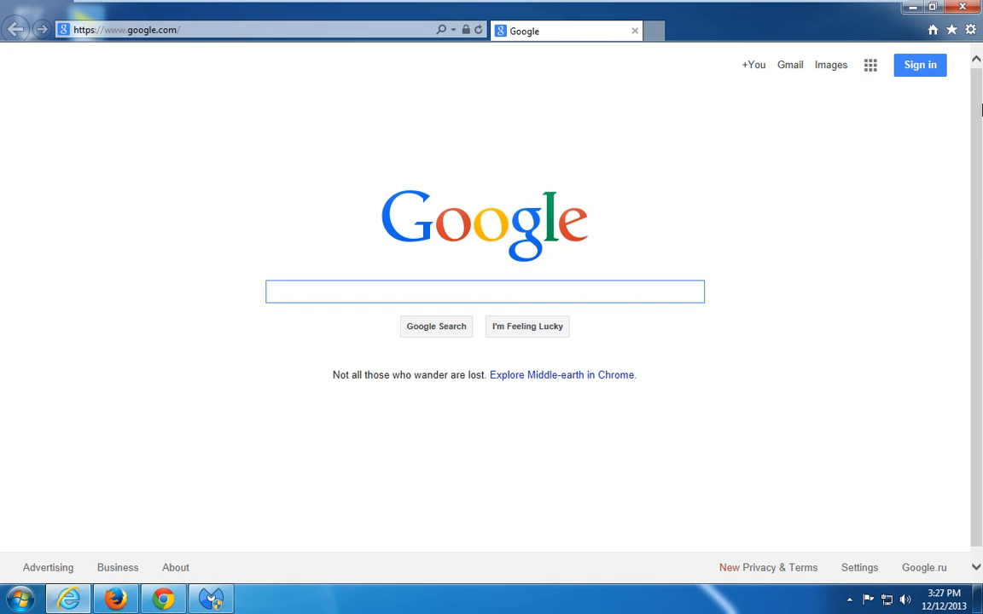
# Step: Show details of the enabled Re-Markit add-on in Internet Explorer's Manage Add-ons list
pyautogui.click(969, 29)
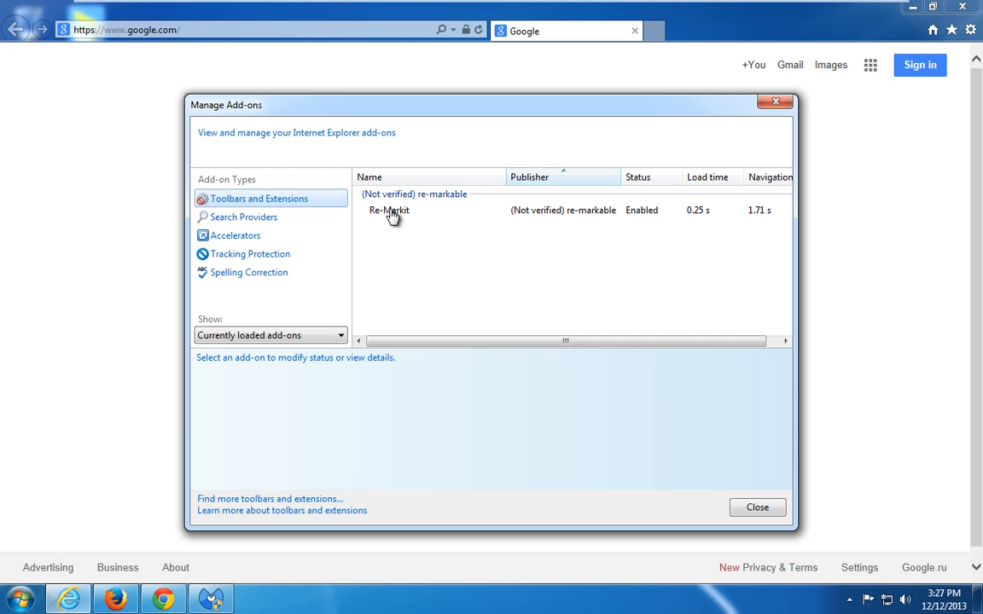
pyautogui.click(389, 210)
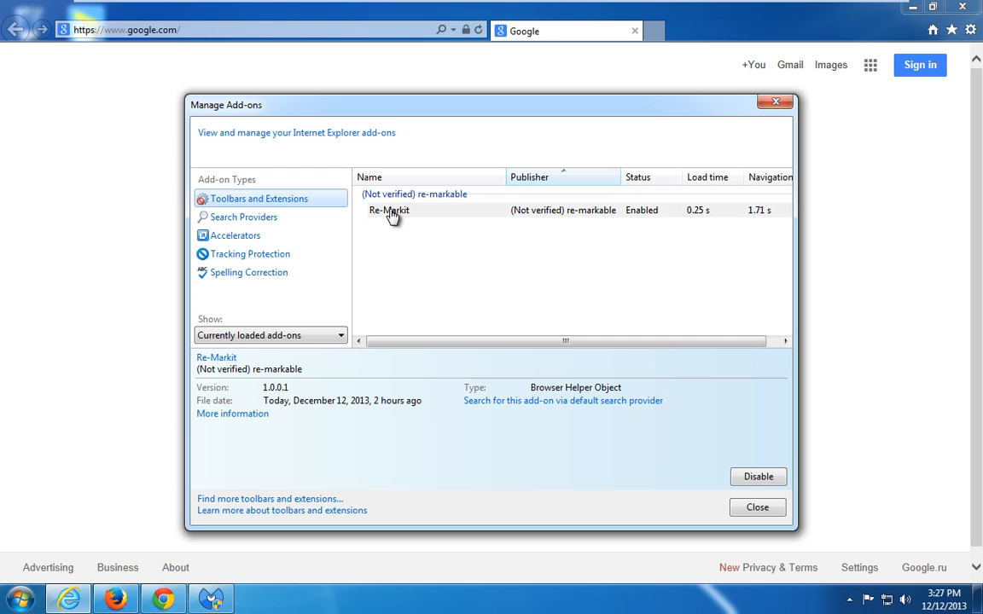
pyautogui.click(389, 210)
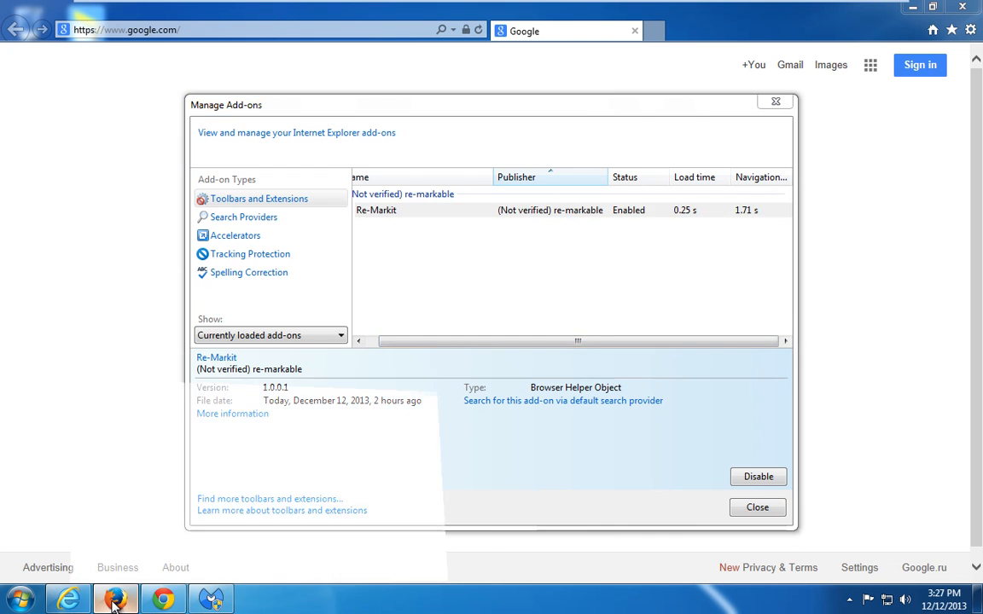
# Step: Switch through Firefox to Chrome and bring up Chrome's Settings page
pyautogui.click(116, 597)
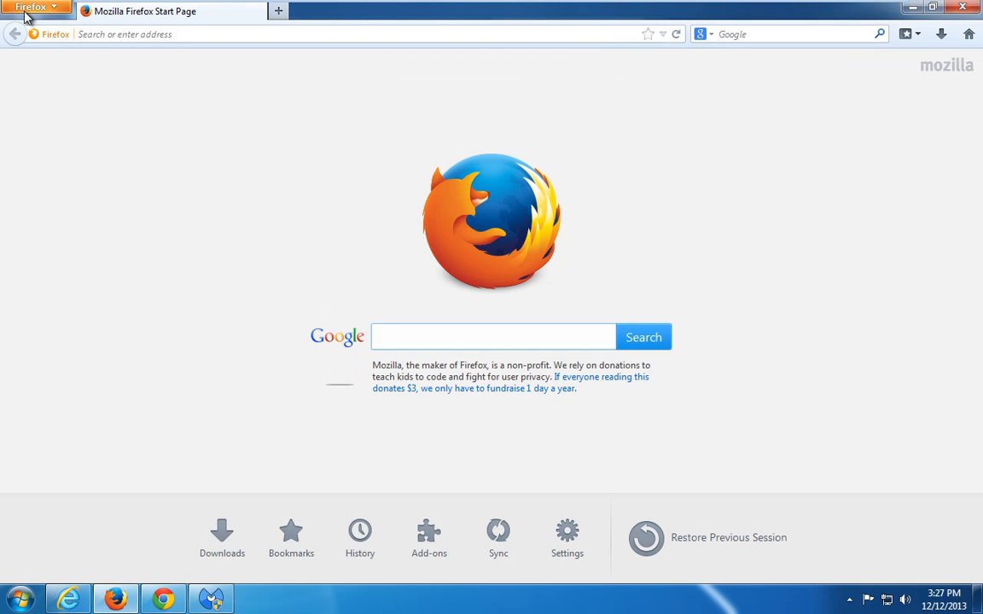
pyautogui.click(429, 533)
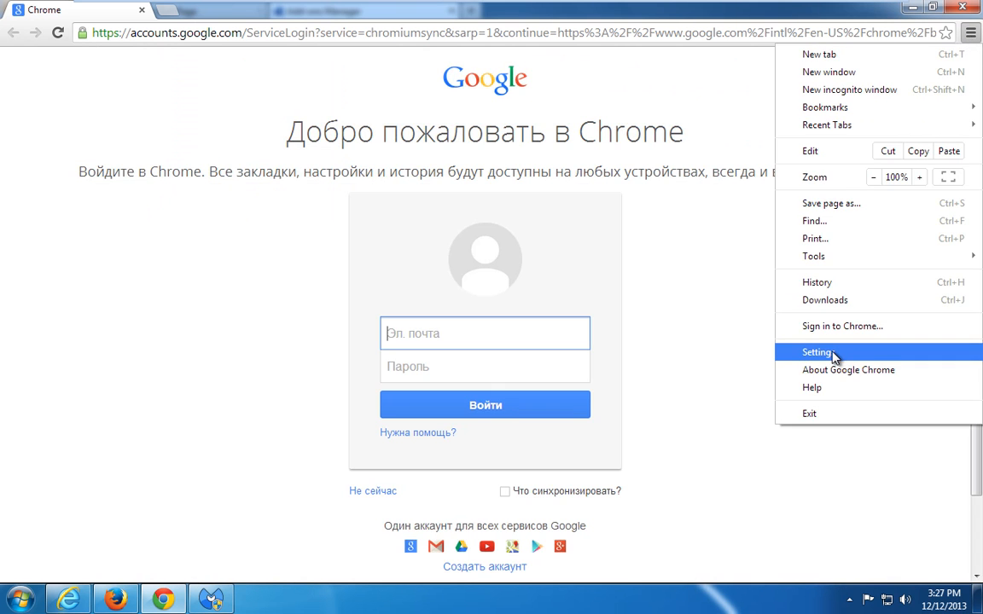
pyautogui.click(816, 351)
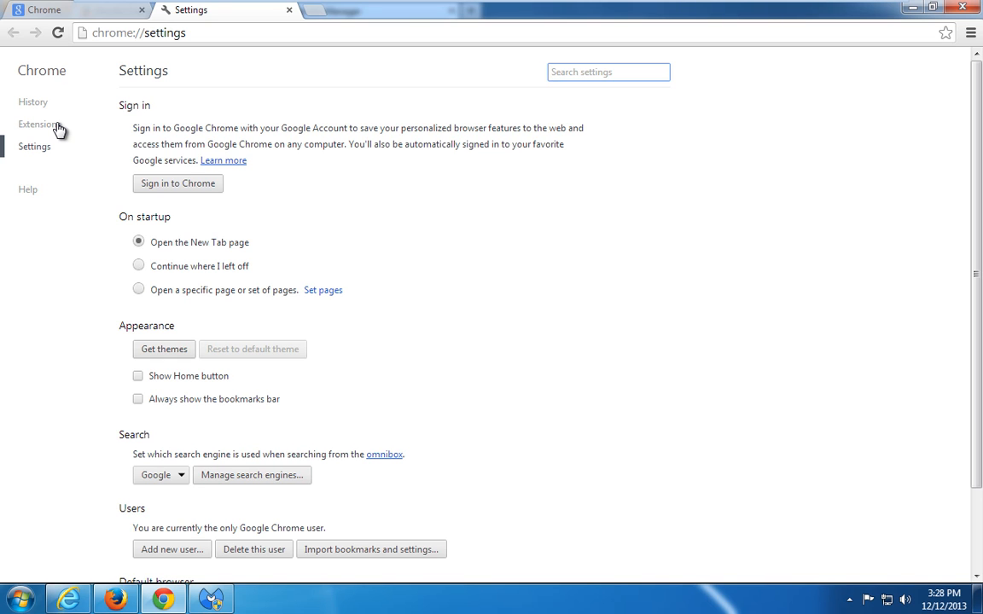
# Step: Show Chrome's Extensions page listing Google Docs and the enabled Re-Markit extension
pyautogui.click(38, 123)
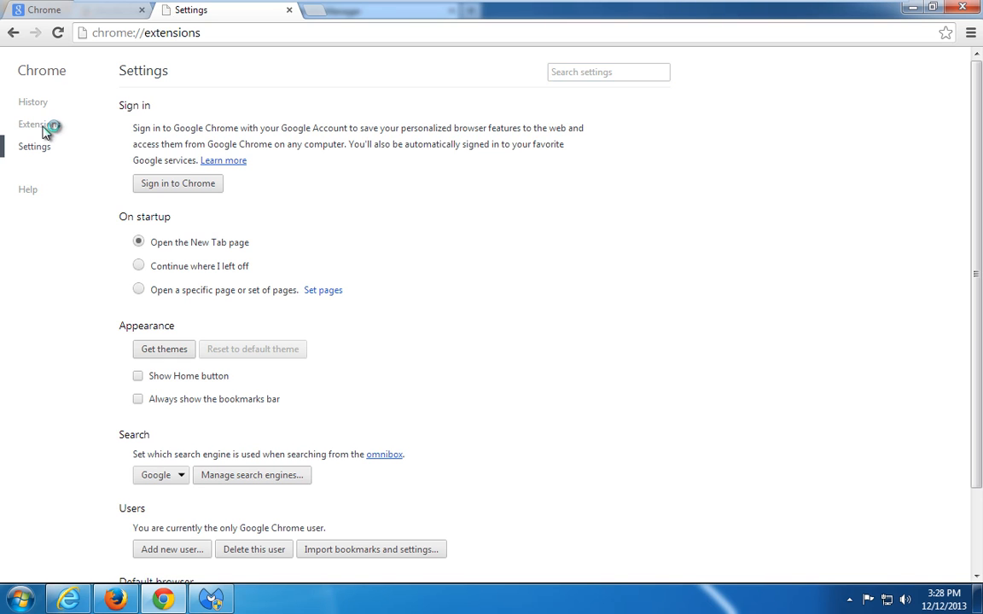
pyautogui.click(39, 123)
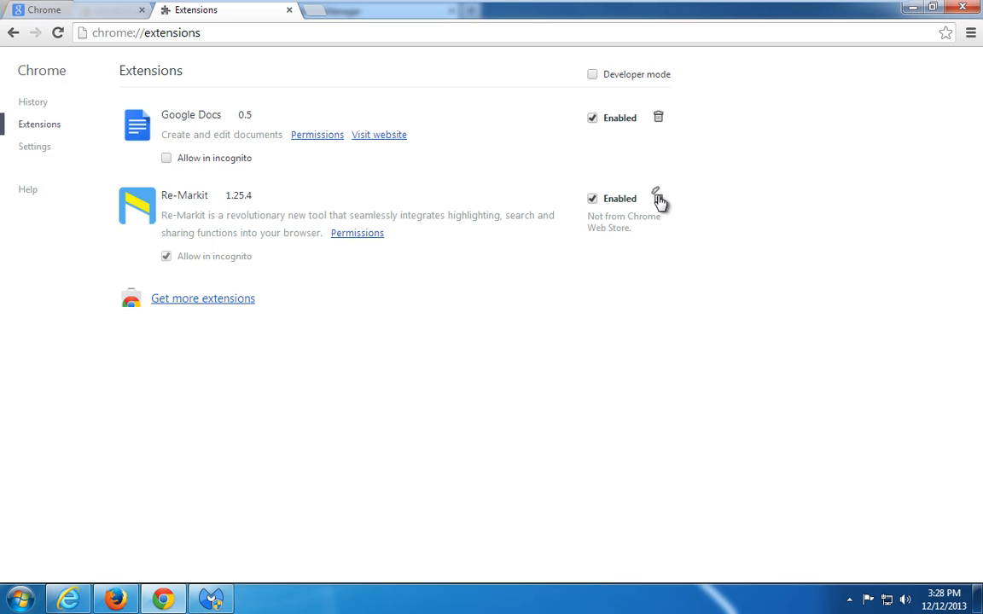
pyautogui.moveTo(657, 198)
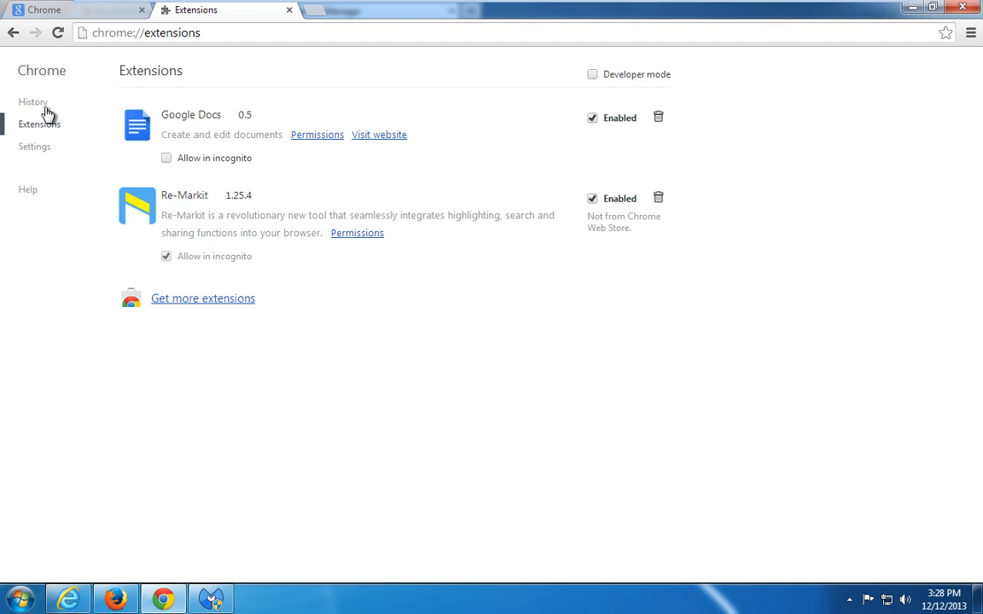
pyautogui.moveTo(658, 198)
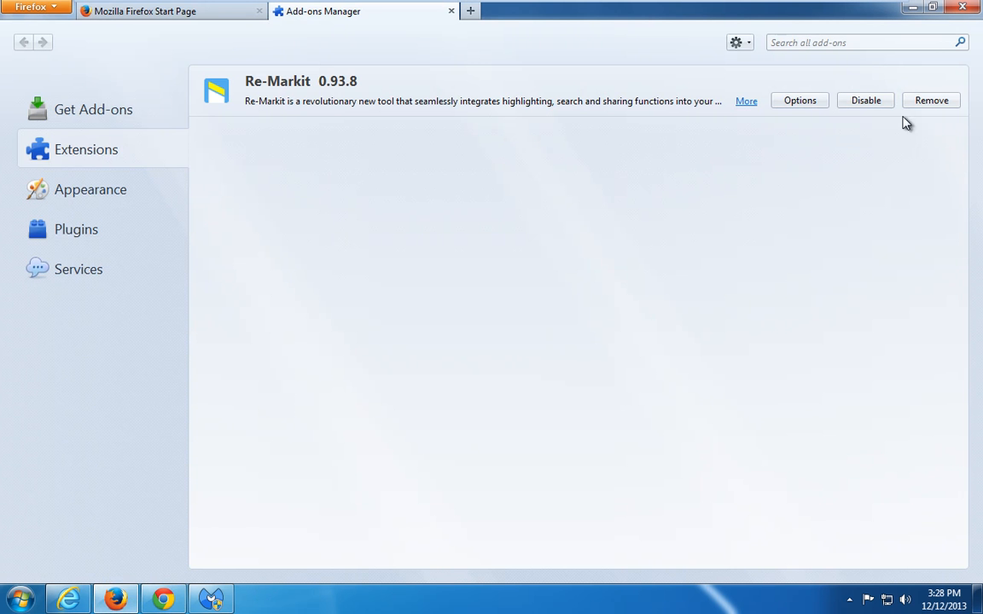
pyautogui.moveTo(116, 573)
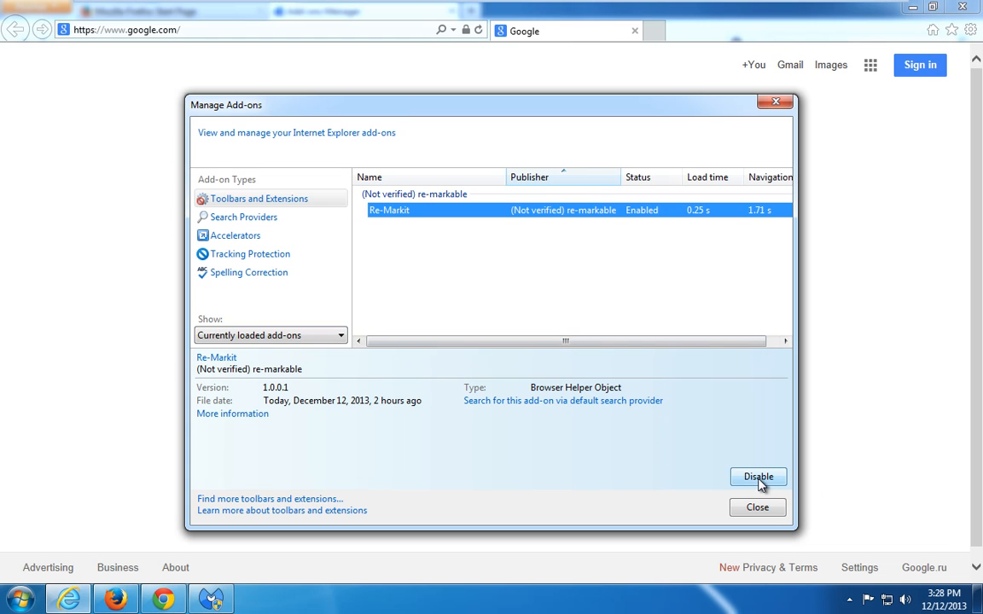
pyautogui.moveTo(413, 228)
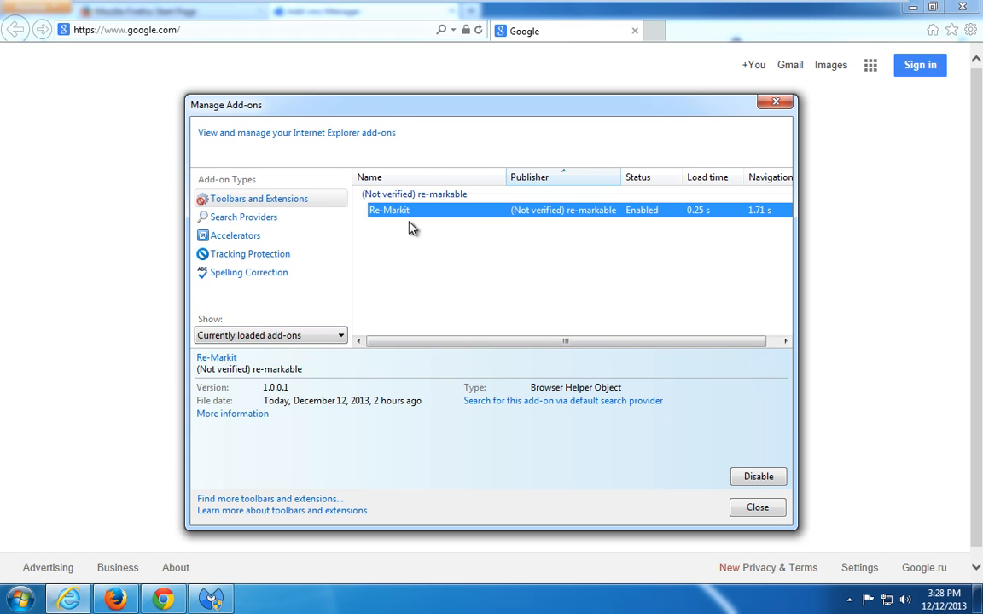
pyautogui.moveTo(49, 596)
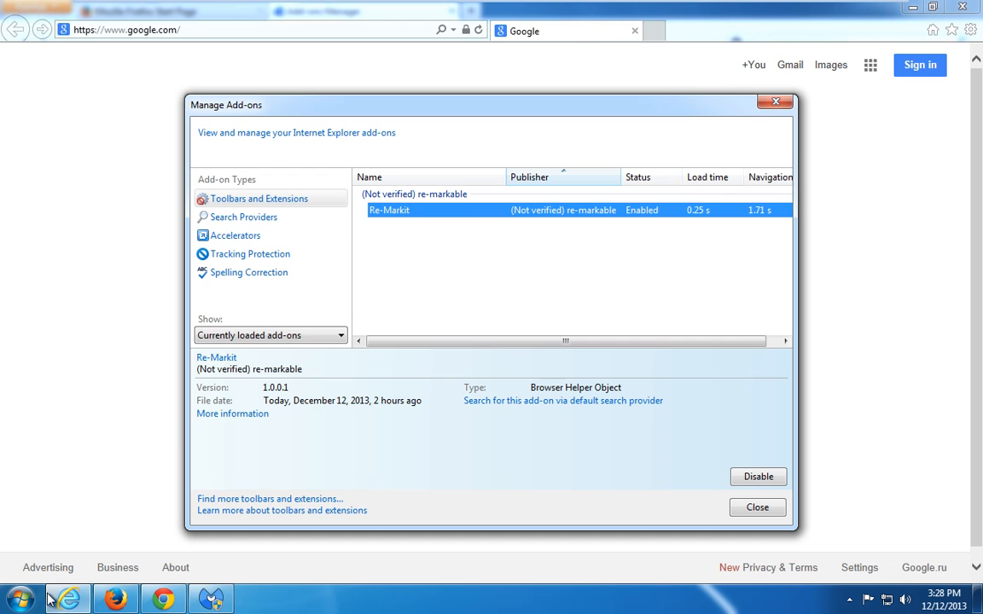
# Step: Reach Programs and Features via Start > Control Panel > Uninstall a program
pyautogui.click(20, 597)
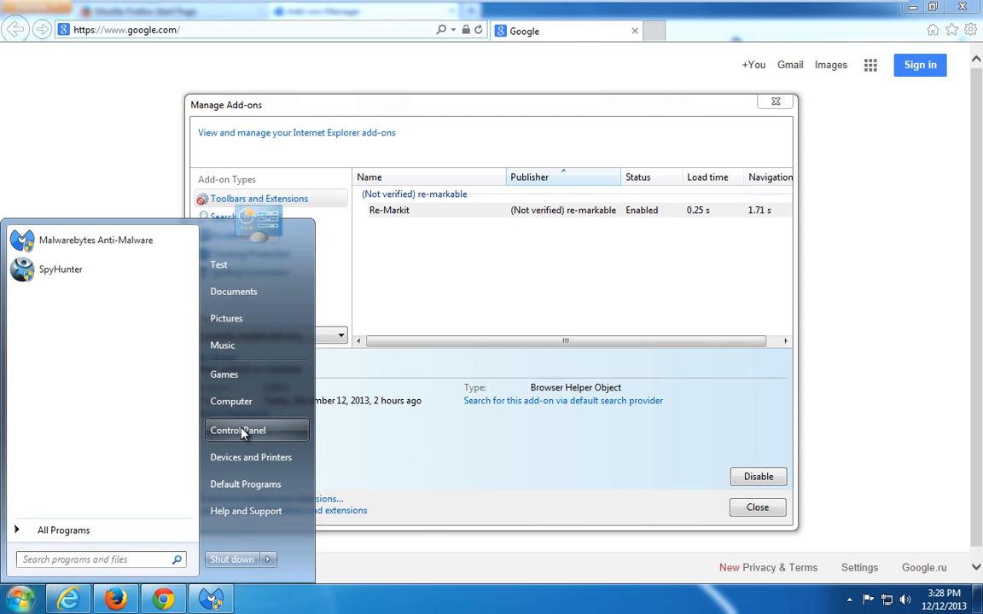
pyautogui.click(239, 430)
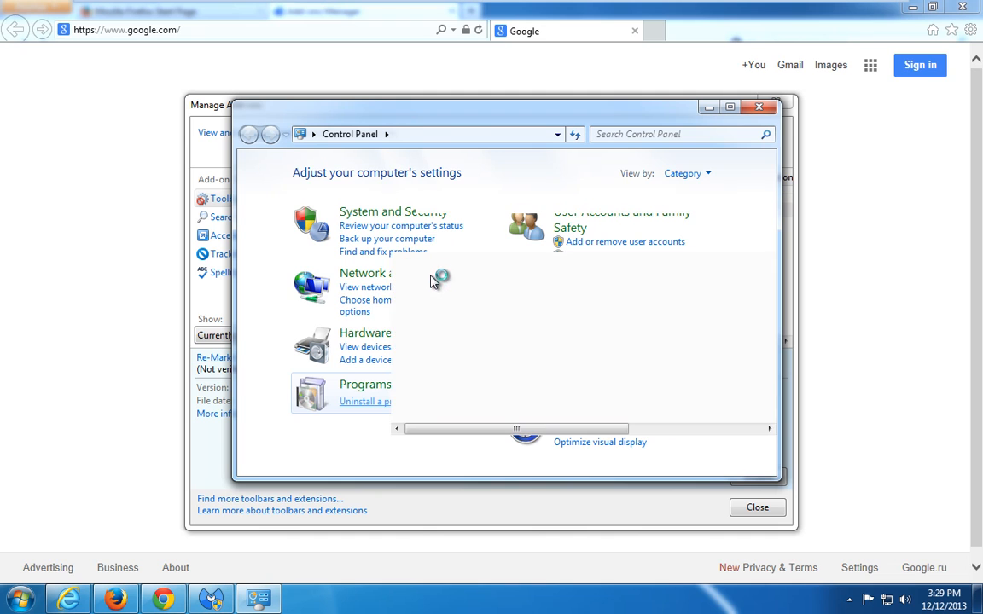
pyautogui.click(365, 384)
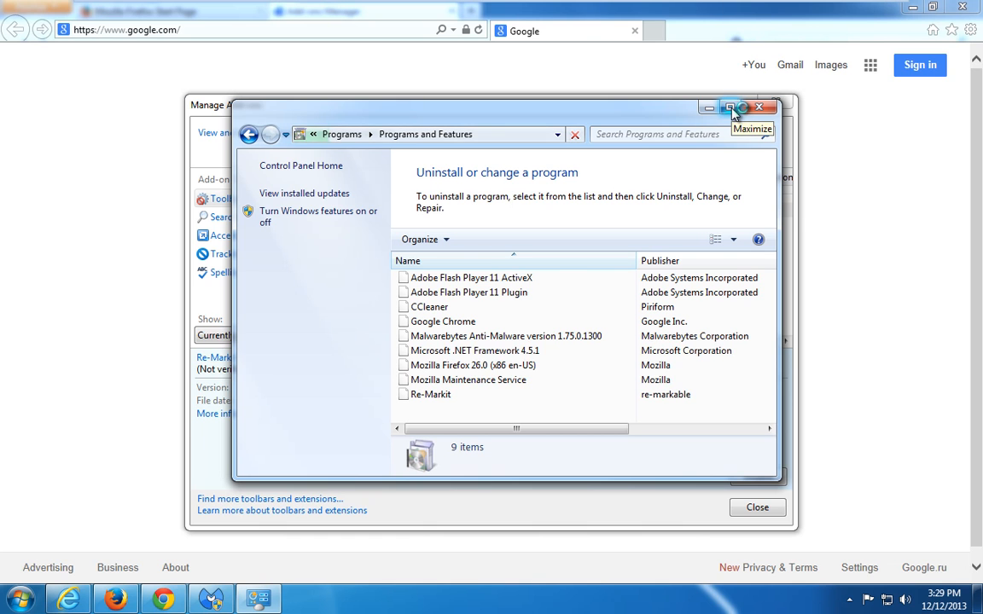
# Step: Maximize the programs window and sort by Installed On so Re-Markit tops the list
pyautogui.click(730, 106)
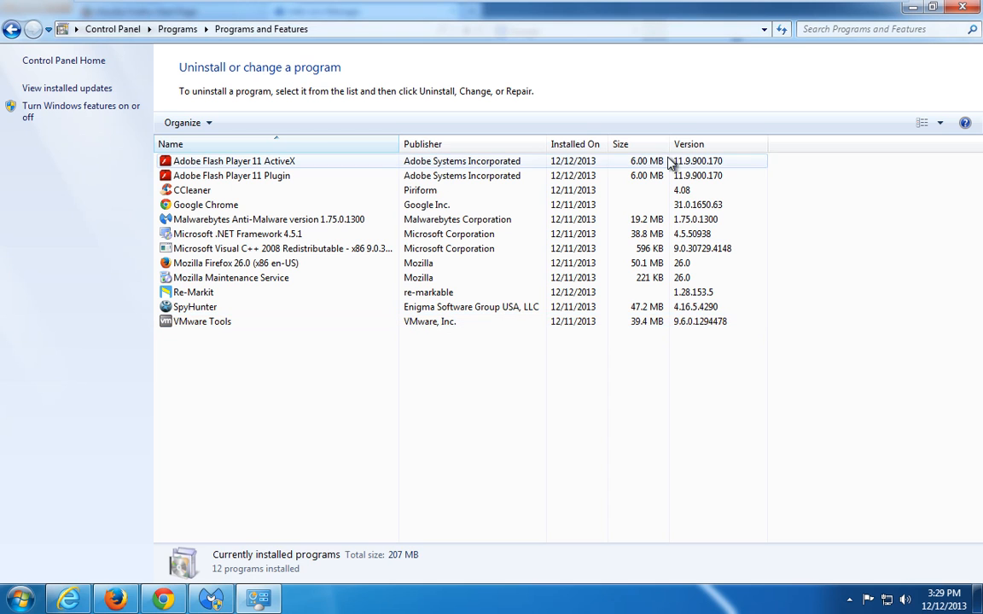
pyautogui.click(570, 144)
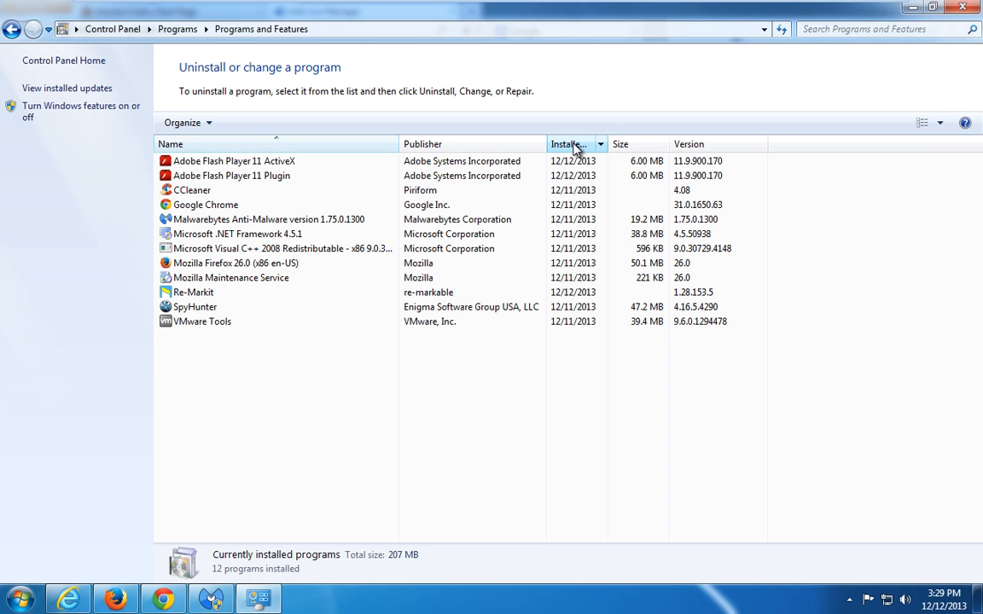
pyautogui.click(567, 143)
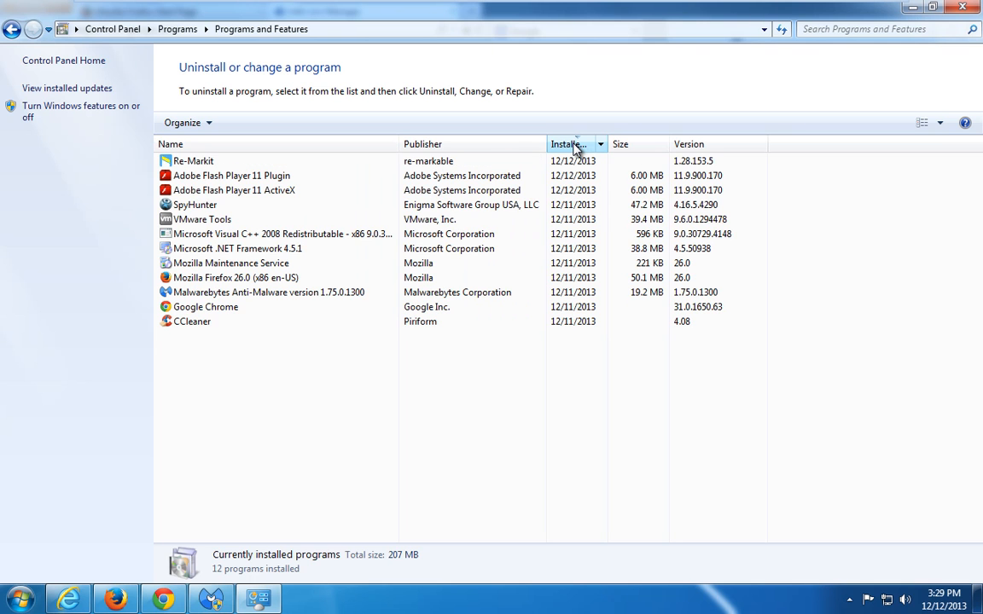
pyautogui.click(193, 160)
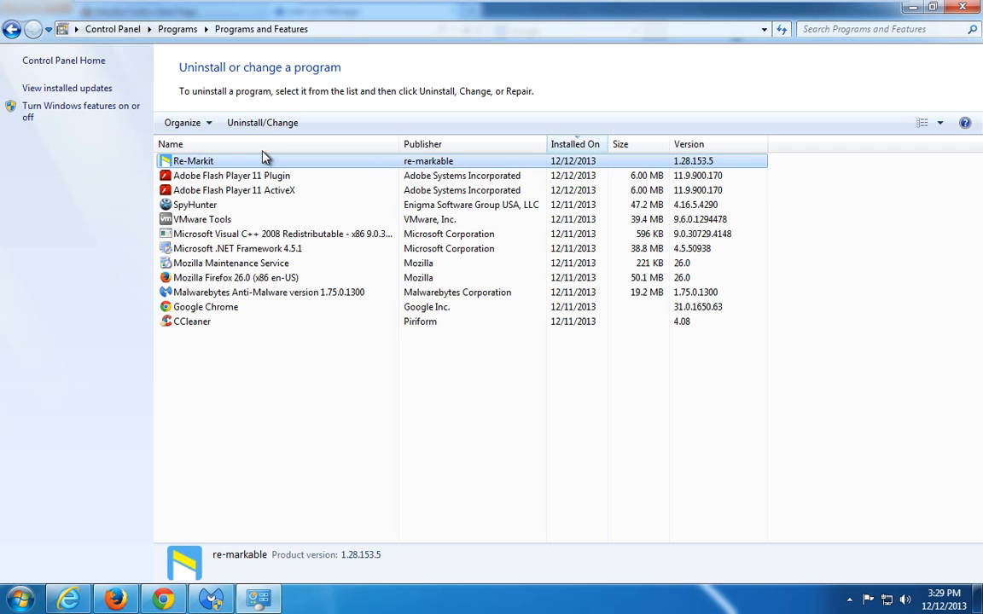
# Step: Select Re-Markit and launch its uninstaller from the programs list
pyautogui.click(171, 144)
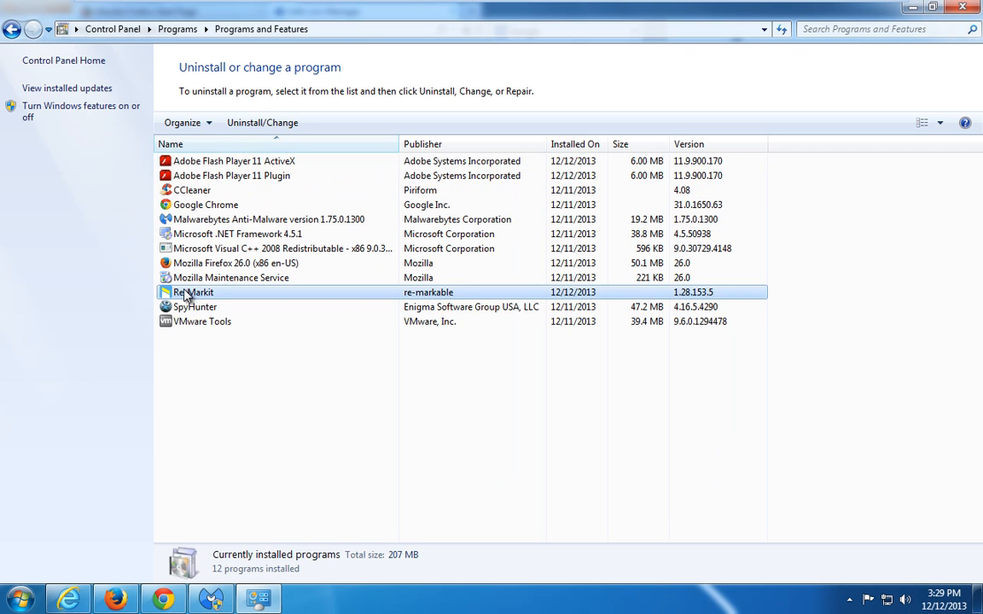
pyautogui.click(575, 143)
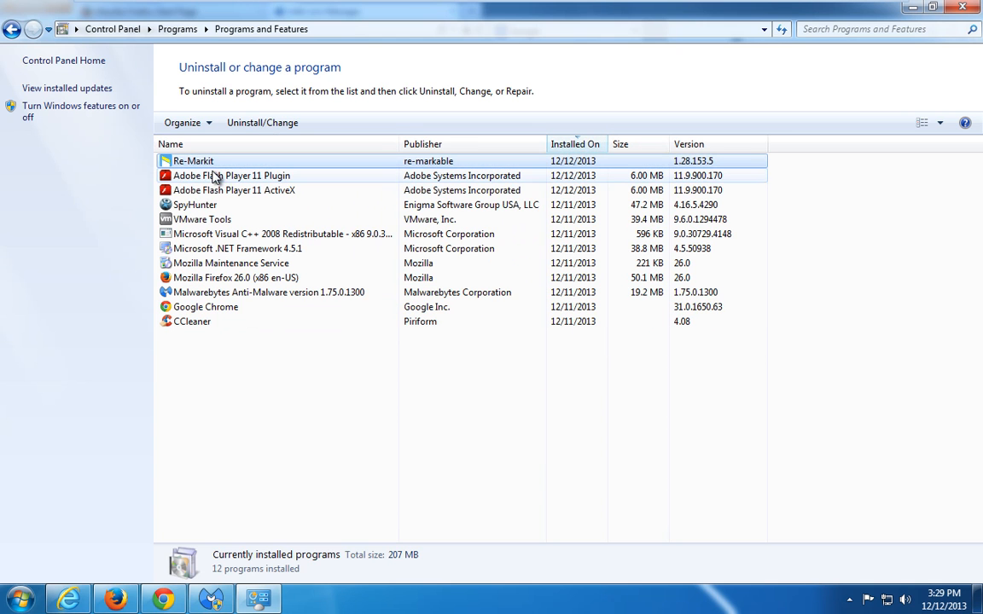
pyautogui.click(193, 160)
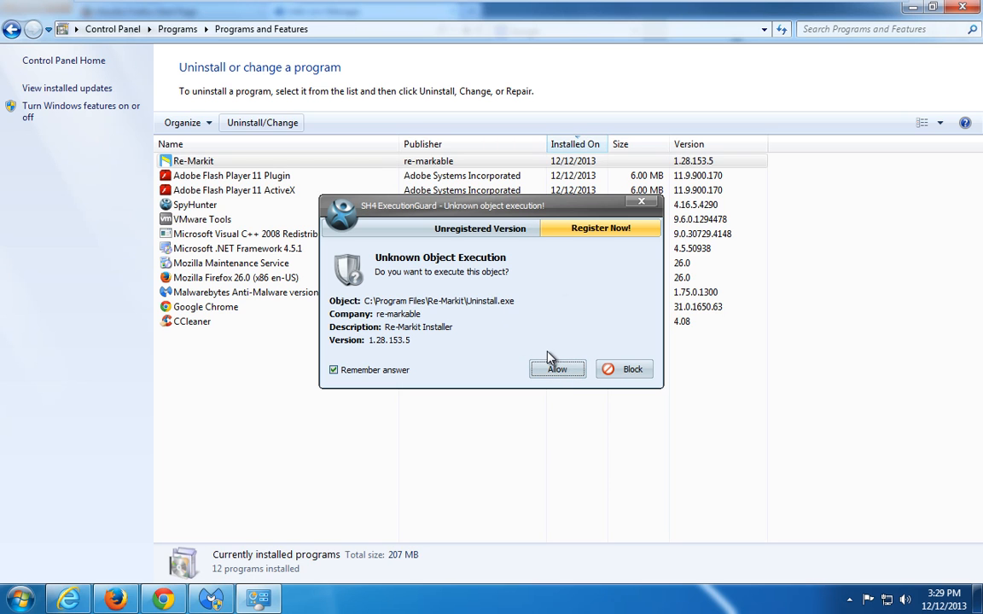
pyautogui.moveTo(666, 379)
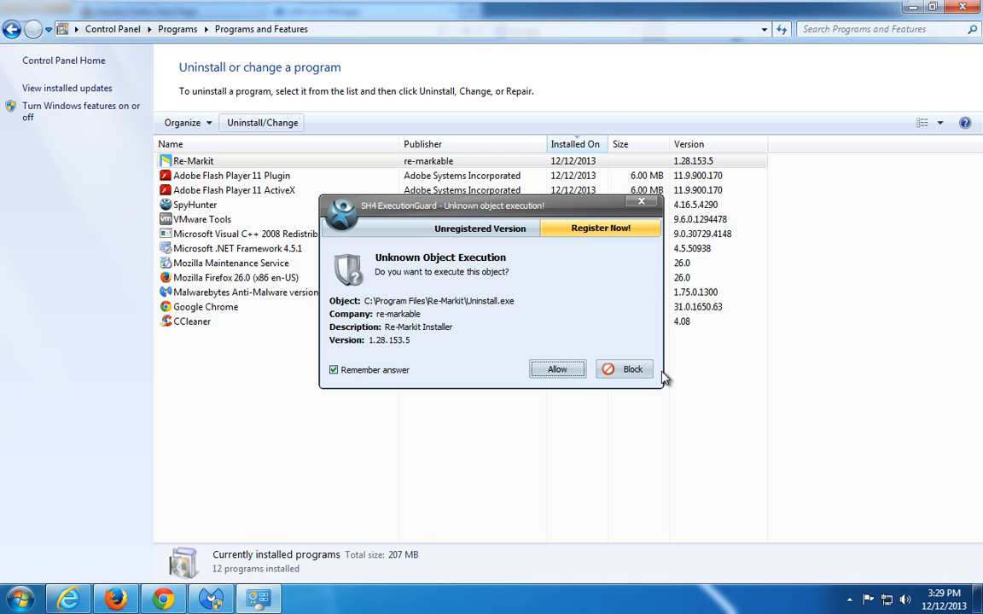
# Step: Allow the Re-Markit uninstaller in the ExecutionGuard prompt and close the Firefox window
pyautogui.click(556, 368)
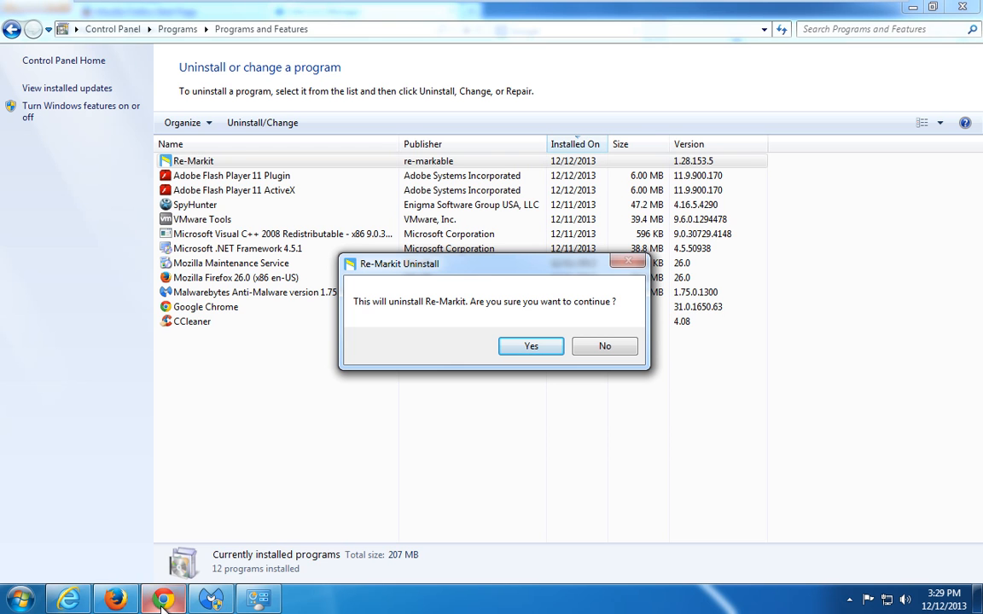
pyautogui.rightClick(163, 598)
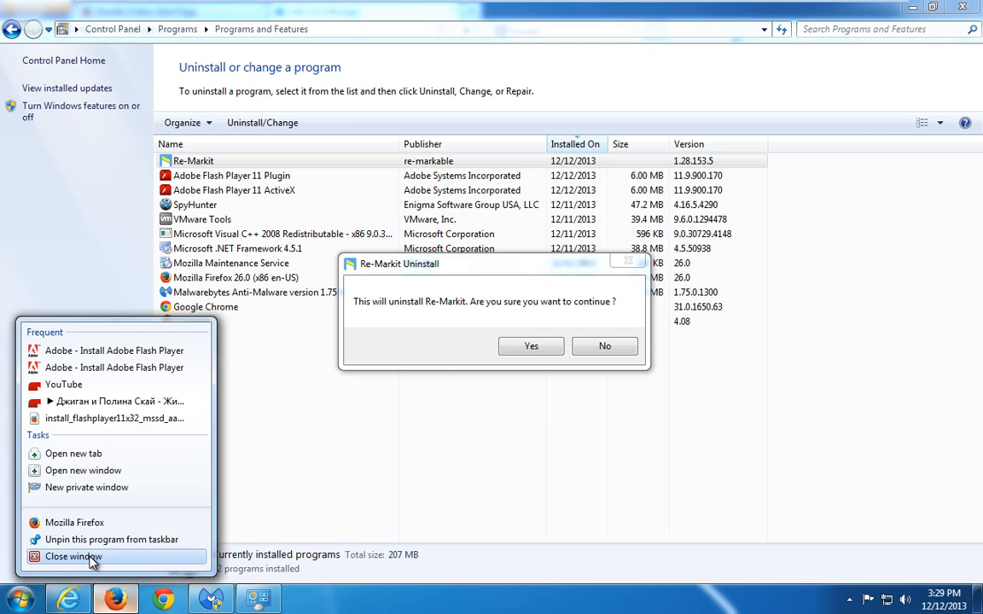
pyautogui.click(73, 557)
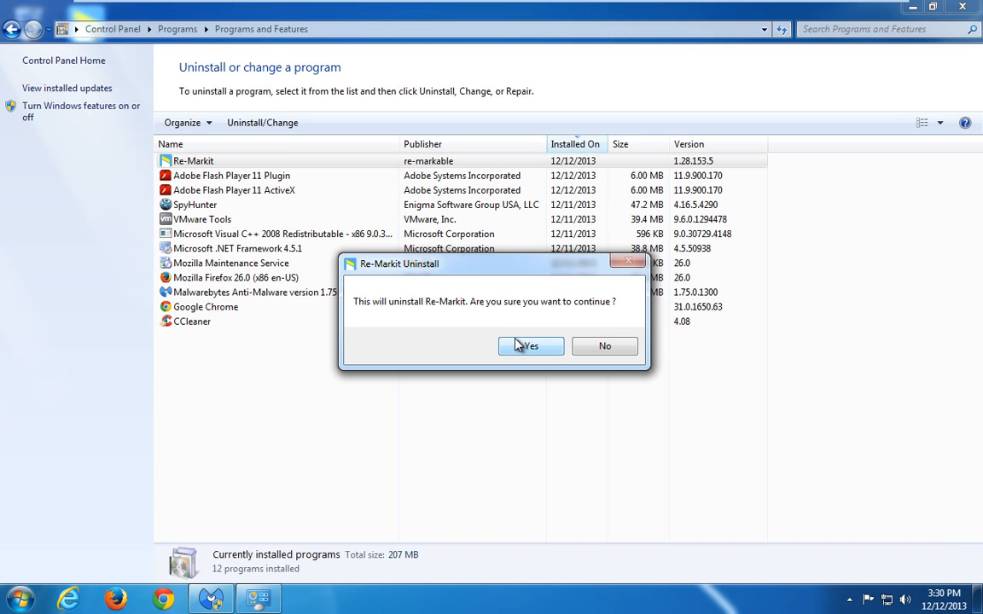
# Step: Answer Yes to removing Re-Markit and allow its helper program to run
pyautogui.click(531, 344)
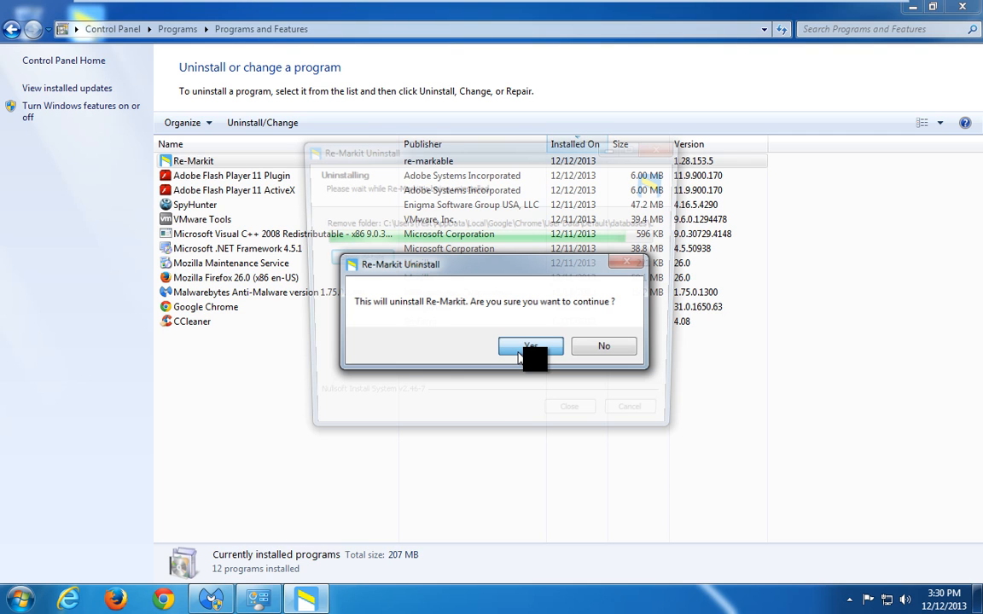
pyautogui.click(529, 344)
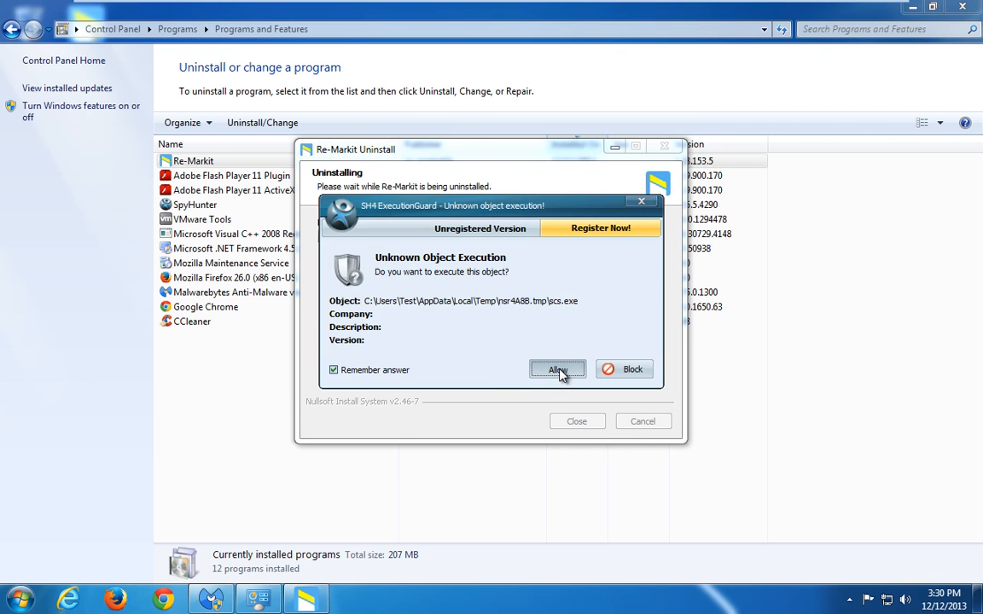
pyautogui.click(556, 368)
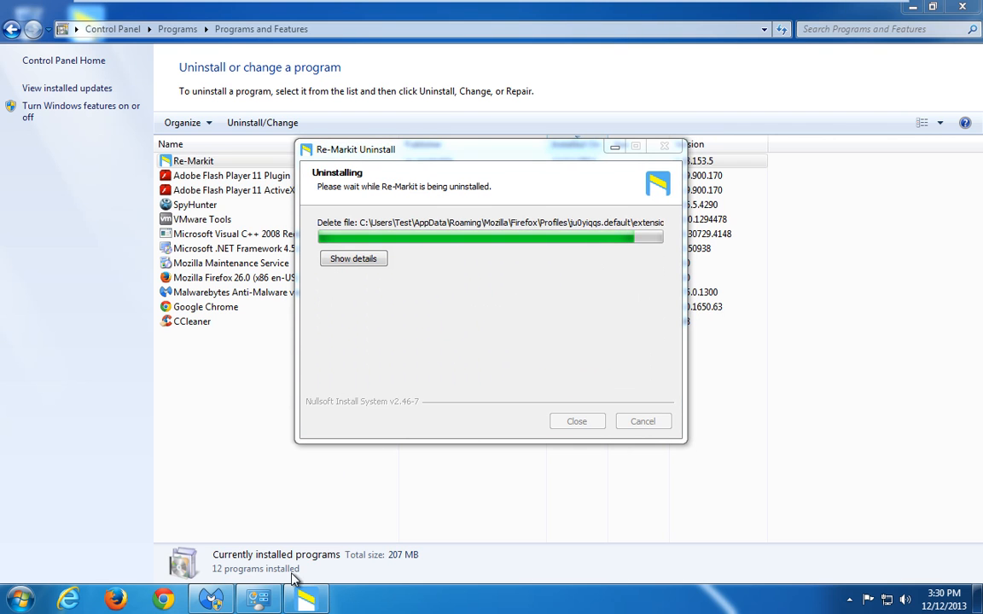
pyautogui.moveTo(210, 597)
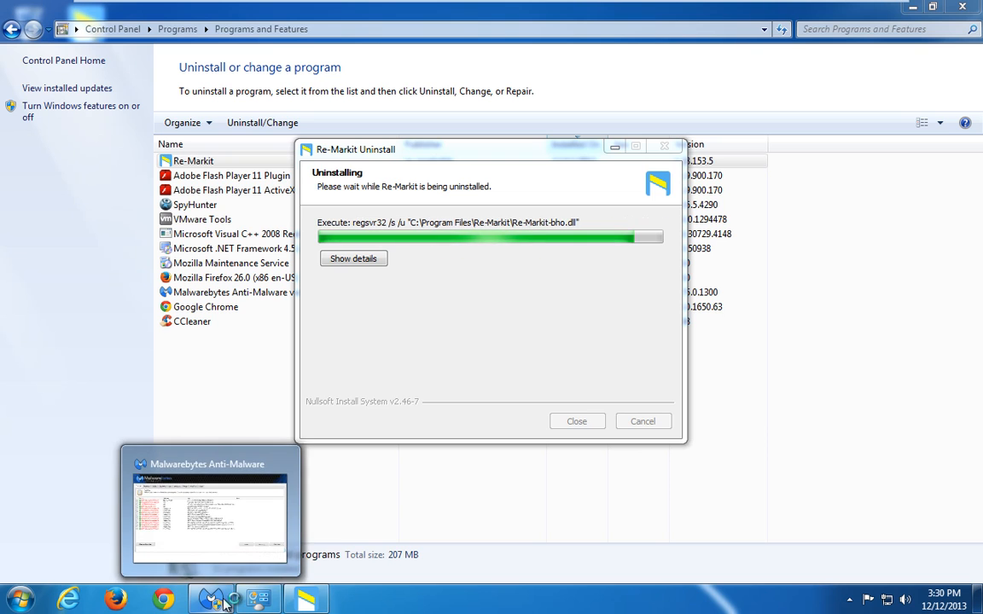
# Step: Bring Malwarebytes' scan results forward, listing Re-Markit and CrossRider PUP entries
pyautogui.click(211, 597)
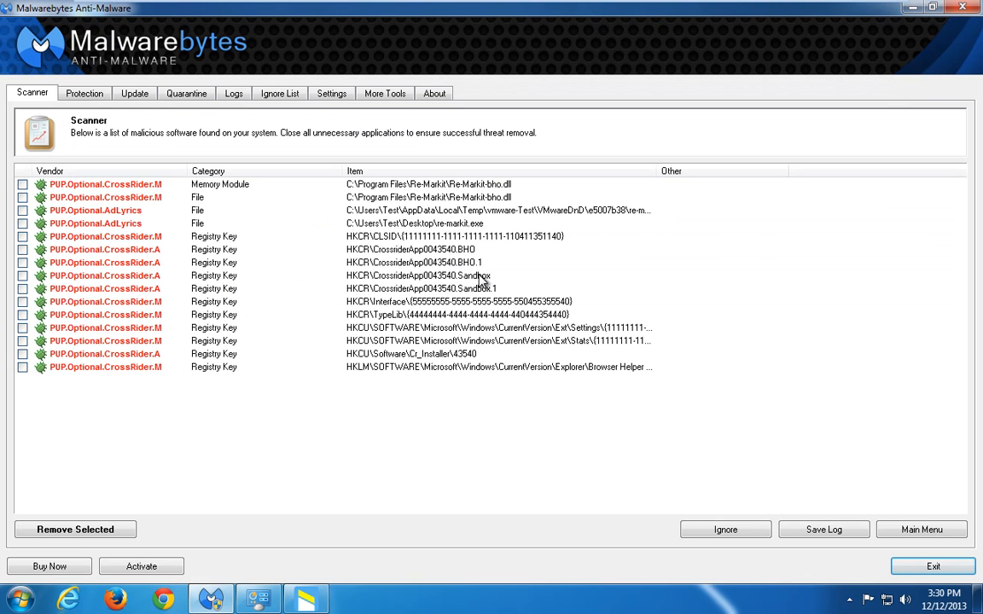
pyautogui.moveTo(423, 263)
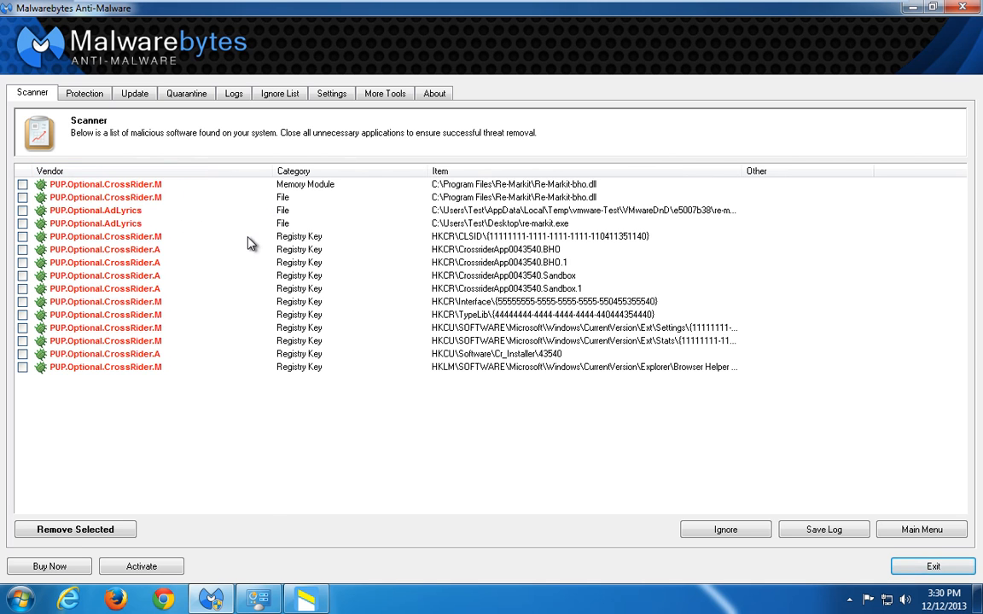
pyautogui.moveTo(515, 228)
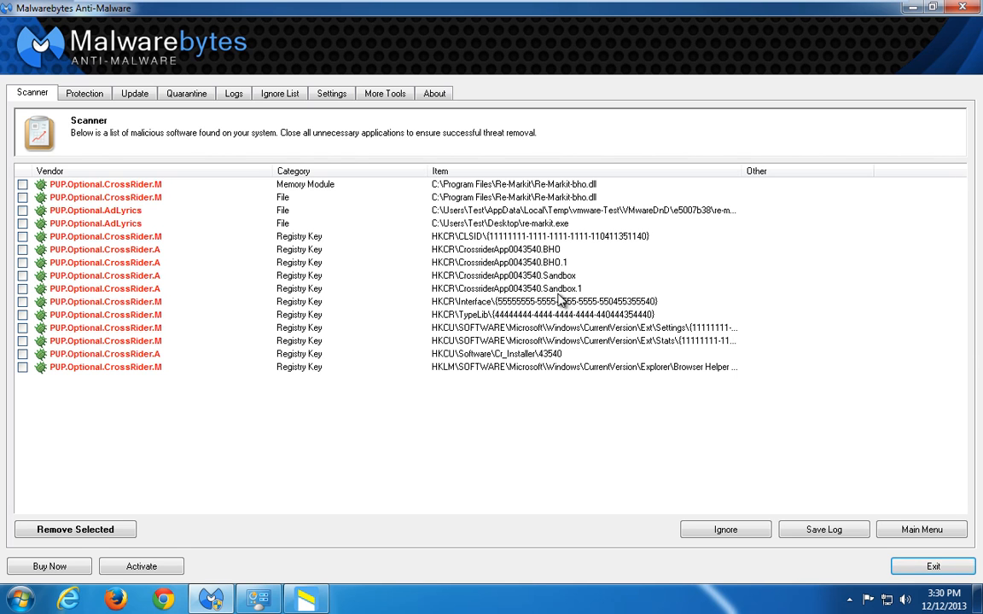
pyautogui.moveTo(570, 276)
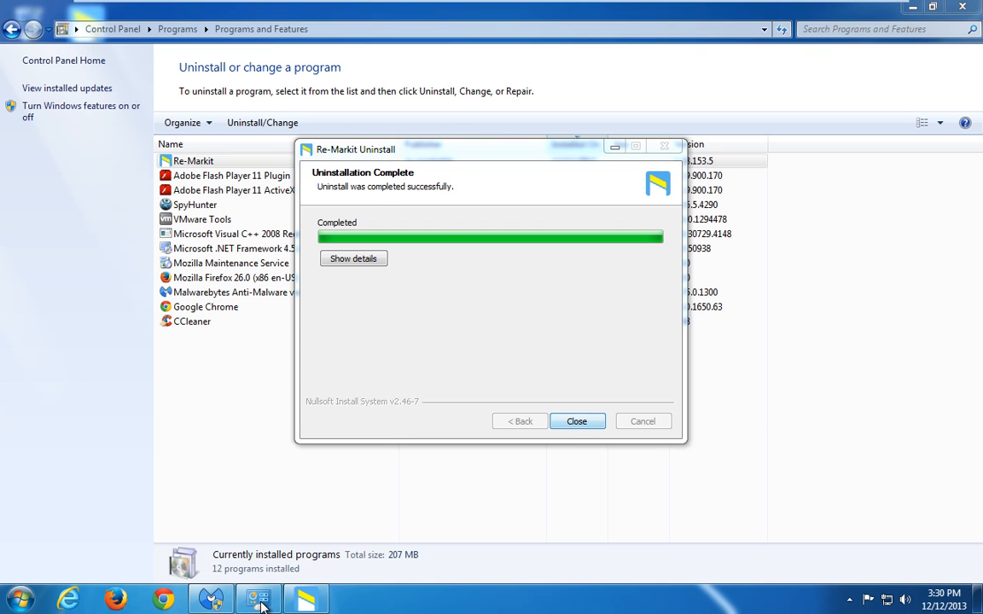
# Step: Close the 'Uninstallation Complete' dialog, returning to the Malwarebytes threat list
pyautogui.click(576, 420)
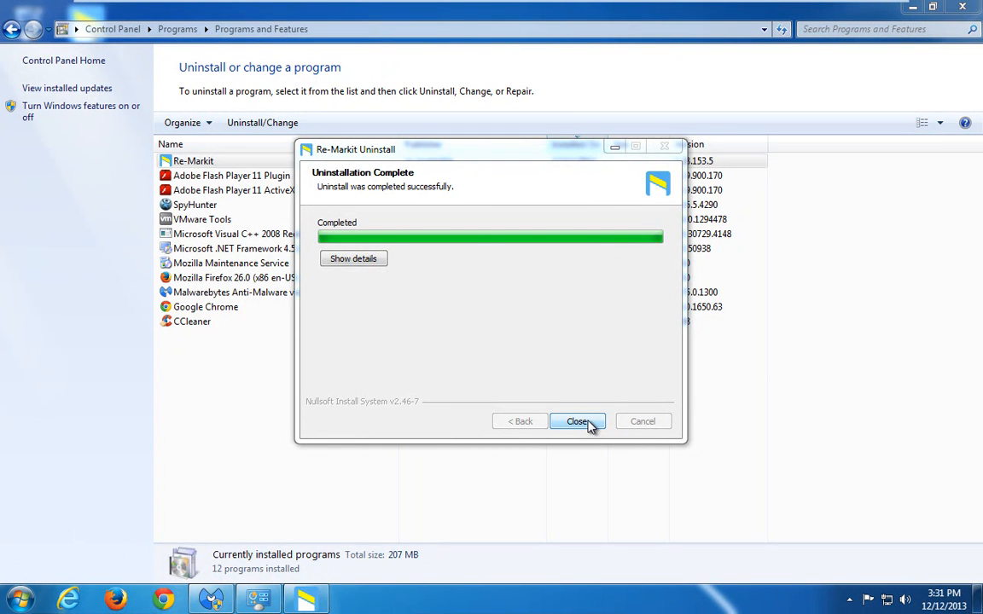
pyautogui.click(577, 420)
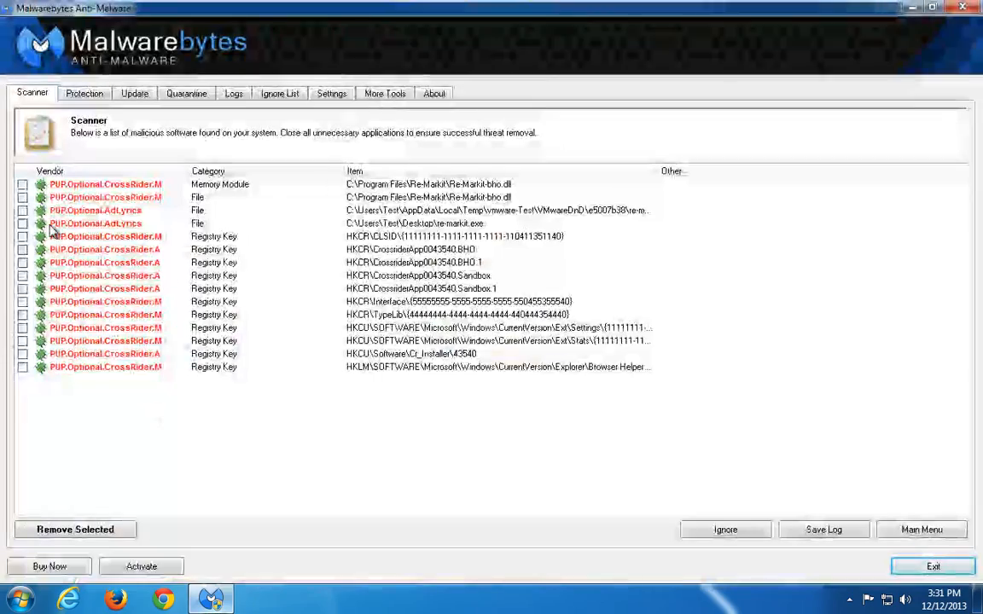
# Step: Remove all selected threats in Malwarebytes, close the Notepad log and answer No to restarting
pyautogui.click(22, 224)
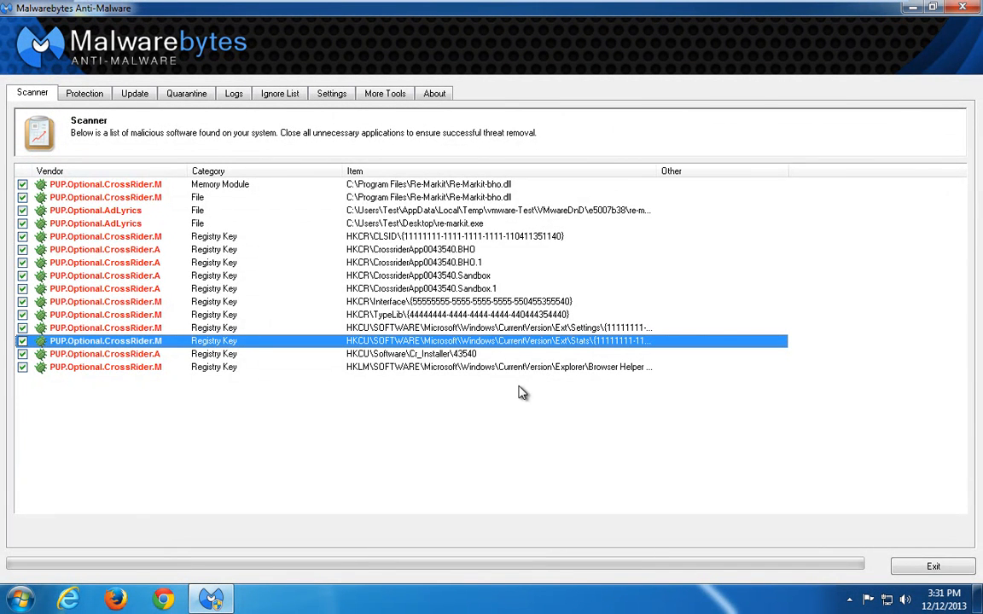
pyautogui.moveTo(476, 406)
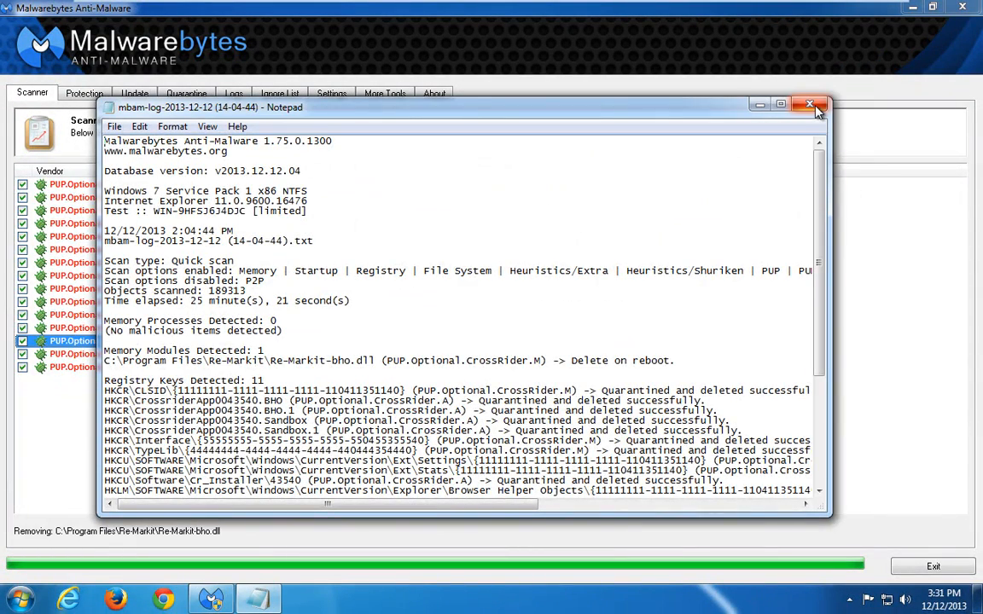
pyautogui.moveTo(815, 104)
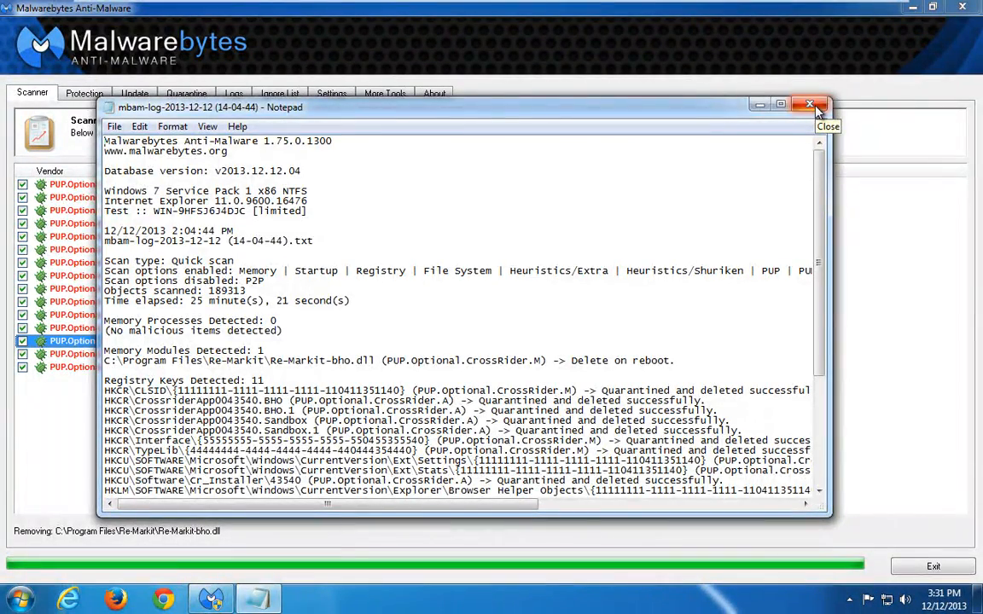
pyautogui.click(811, 104)
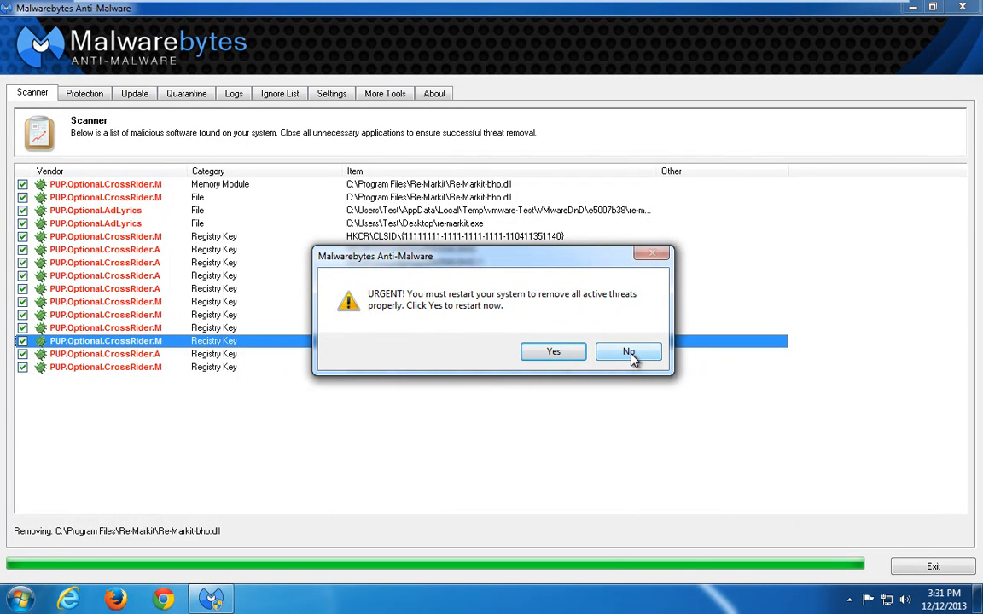
pyautogui.click(628, 351)
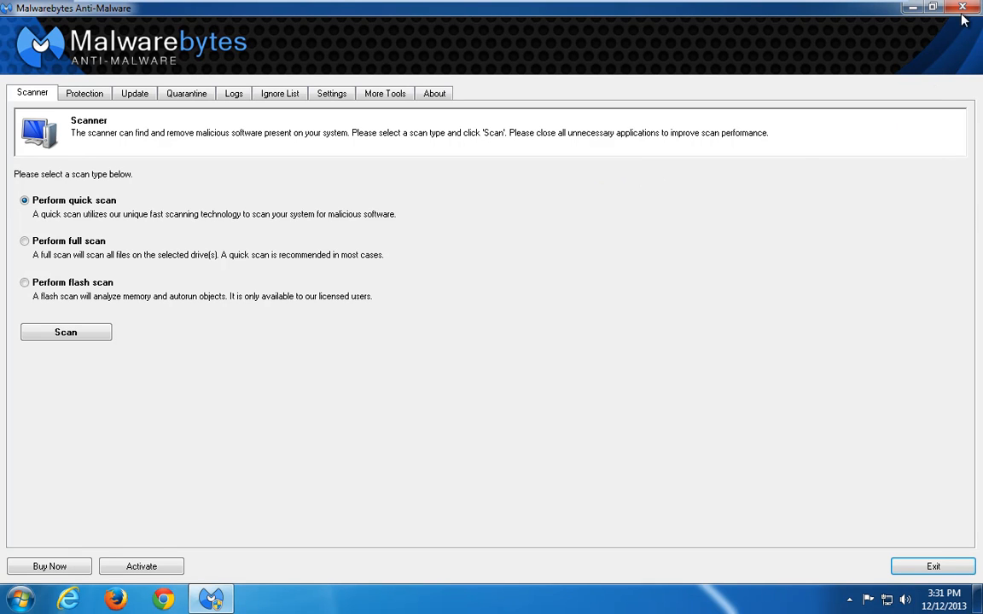
pyautogui.moveTo(965, 13)
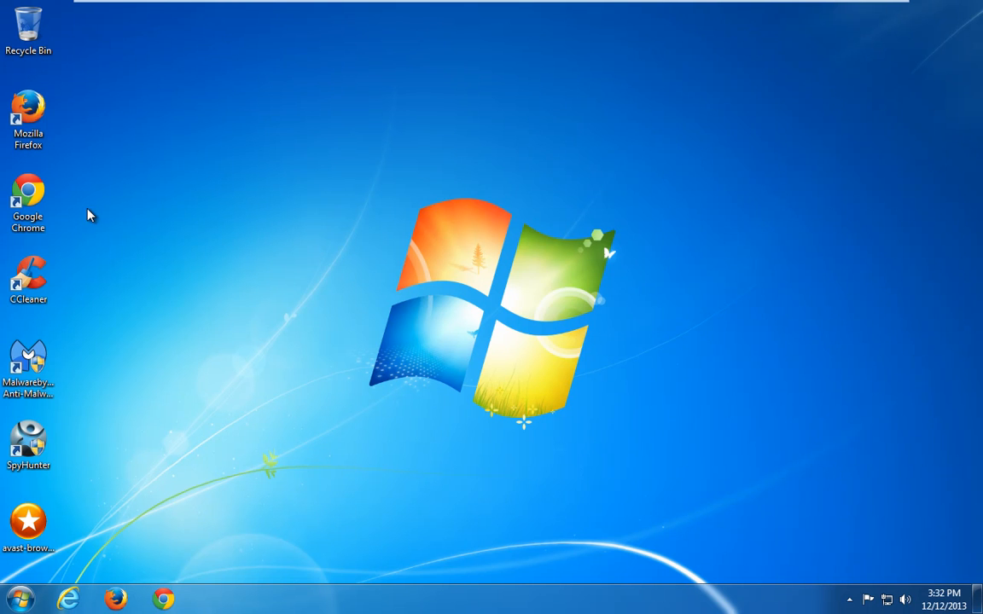
pyautogui.moveTo(27, 520)
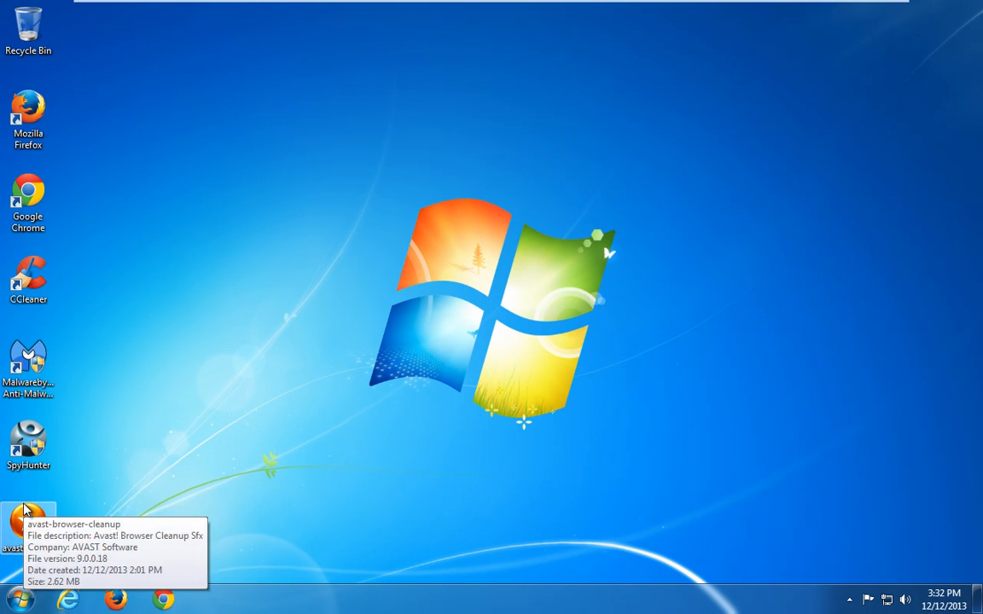
# Step: Launch avast! Browser Cleanup from its desktop icon, allowing the downloaded application to run
pyautogui.doubleClick(27, 522)
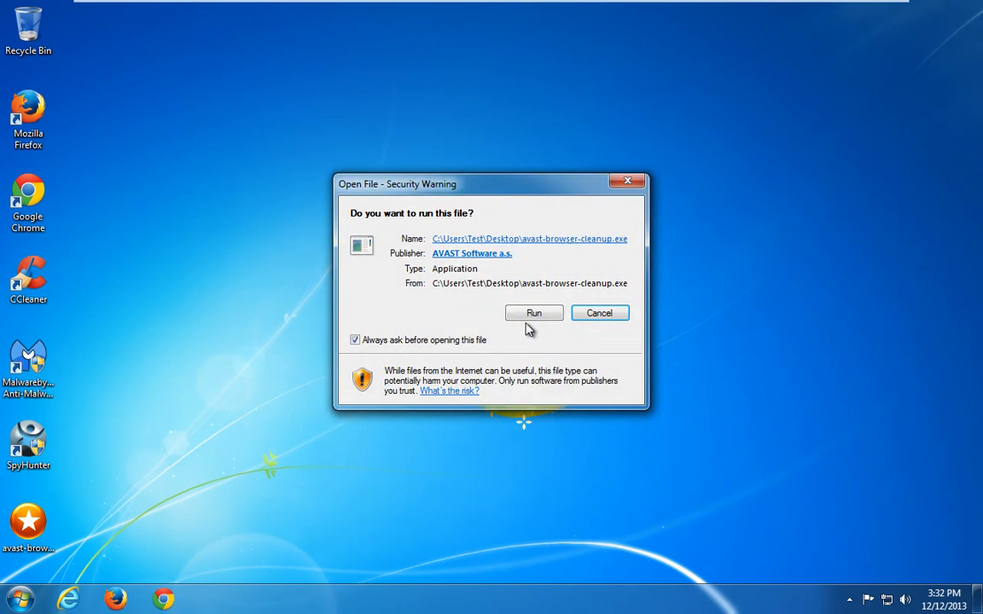
pyautogui.click(532, 312)
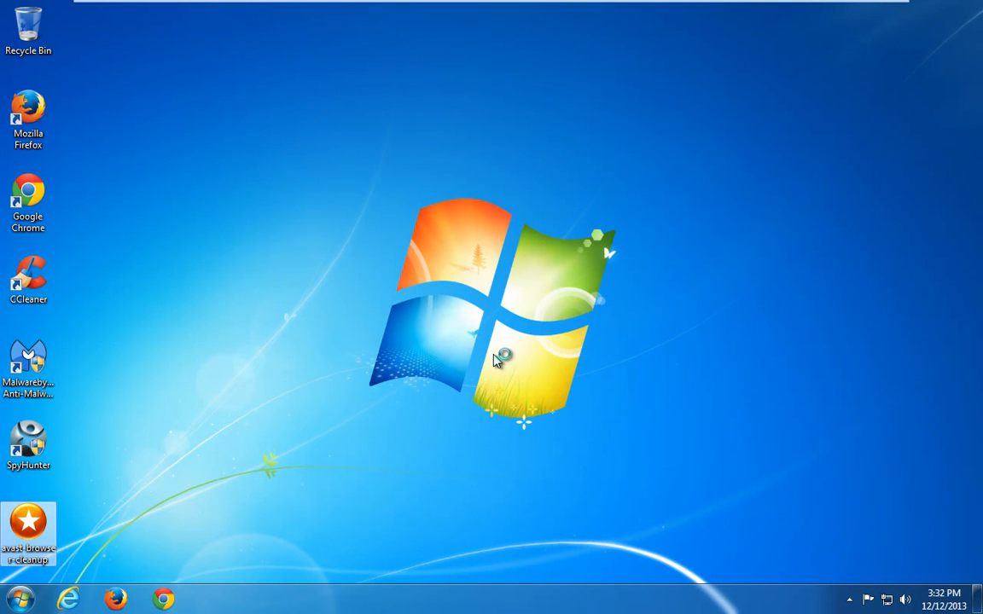
pyautogui.moveTo(474, 386)
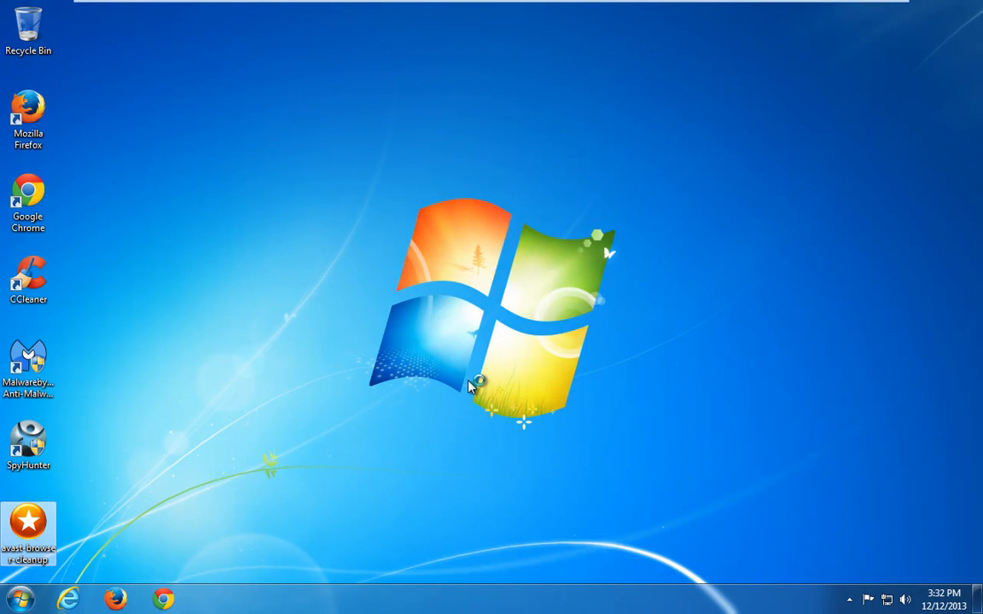
pyautogui.doubleClick(27, 520)
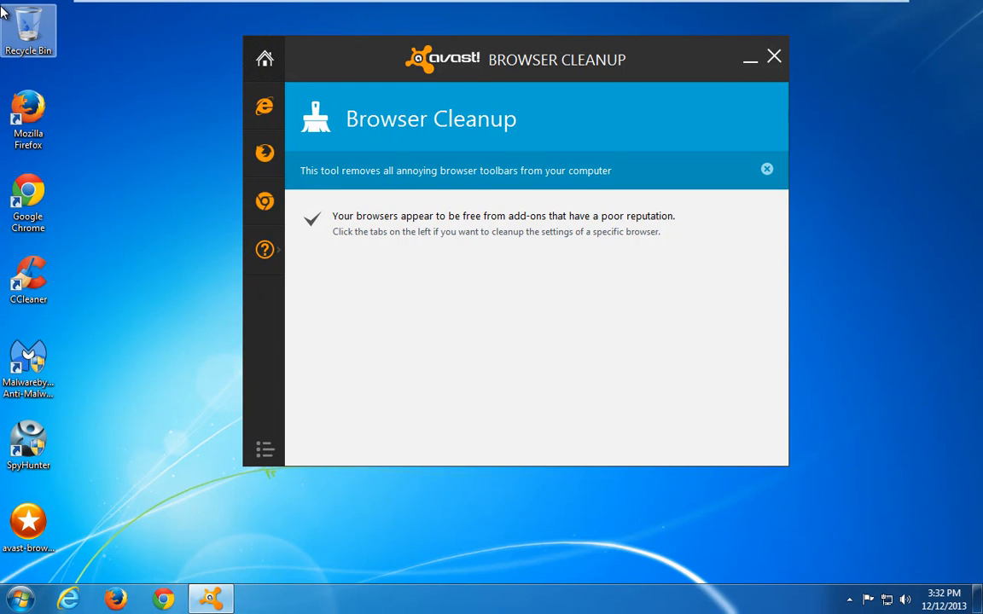
pyautogui.moveTo(37, 24)
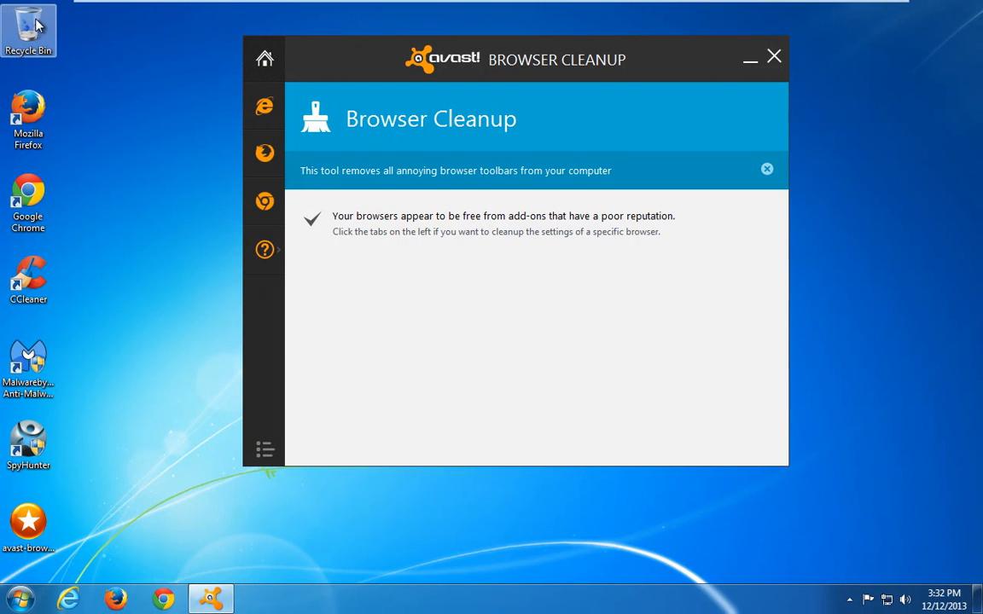
pyautogui.moveTo(119, 45)
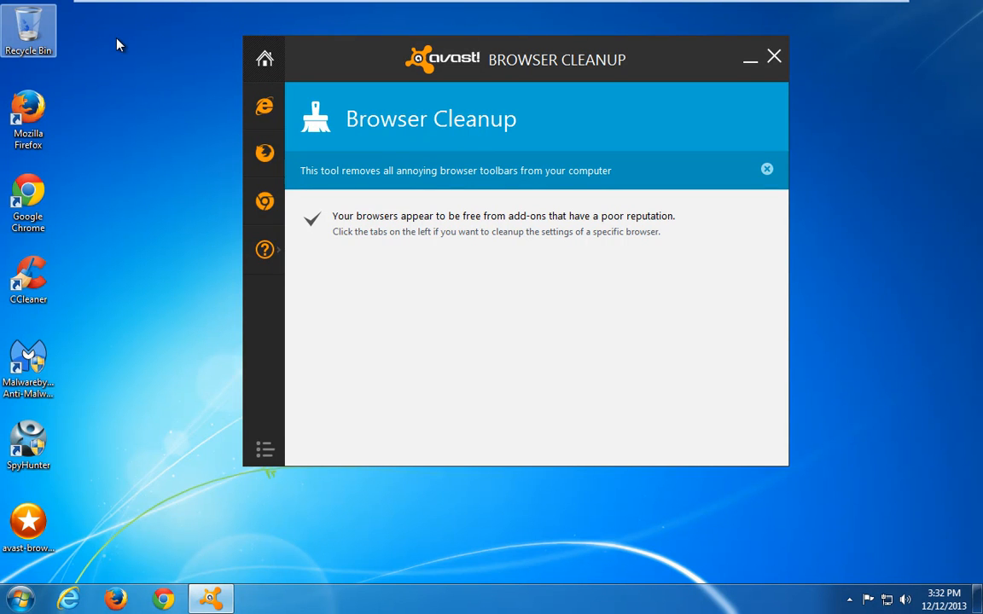
pyautogui.moveTo(128, 47)
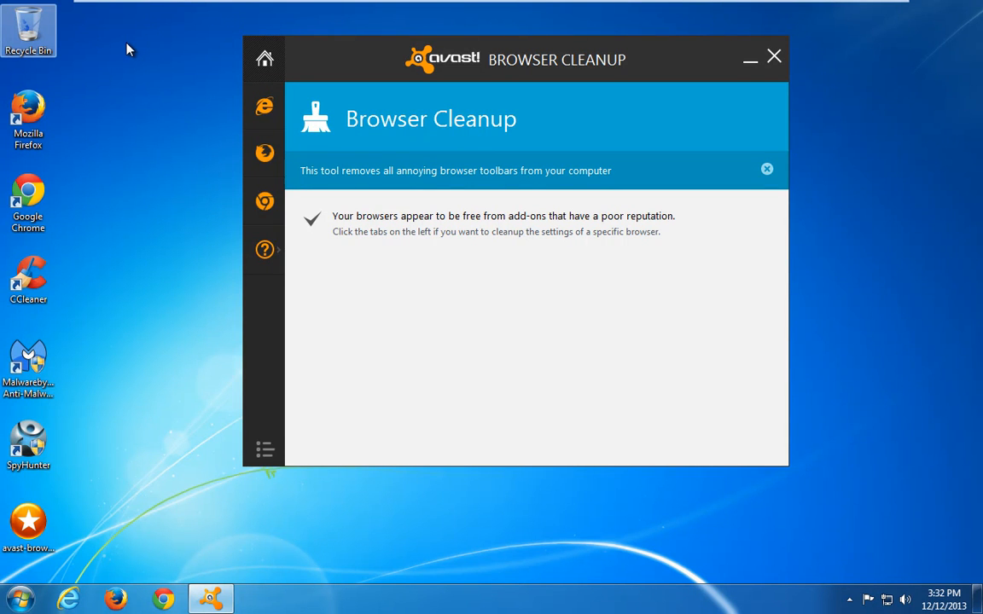
pyautogui.moveTo(89, 560)
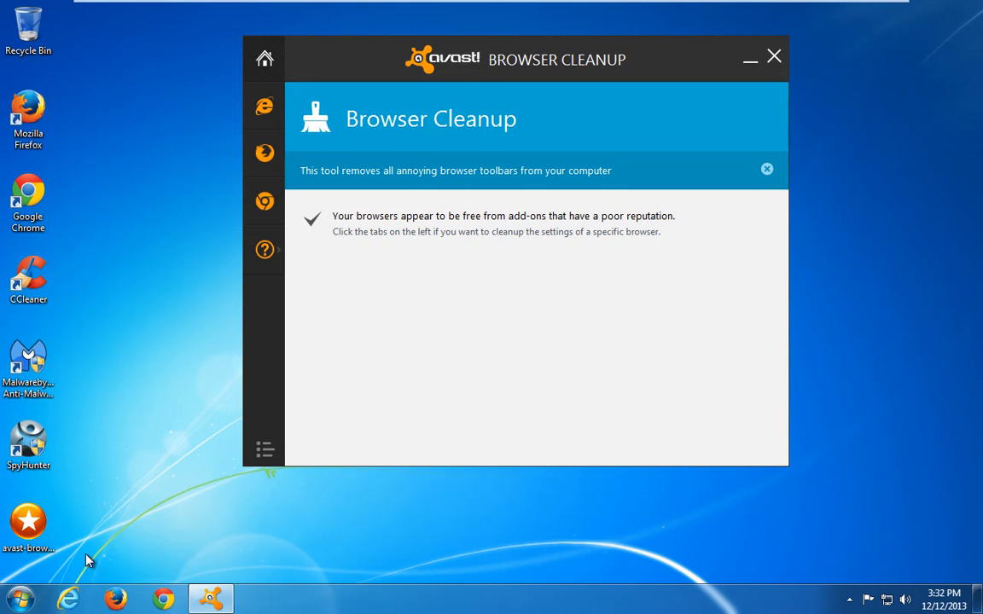
pyautogui.moveTo(154, 181)
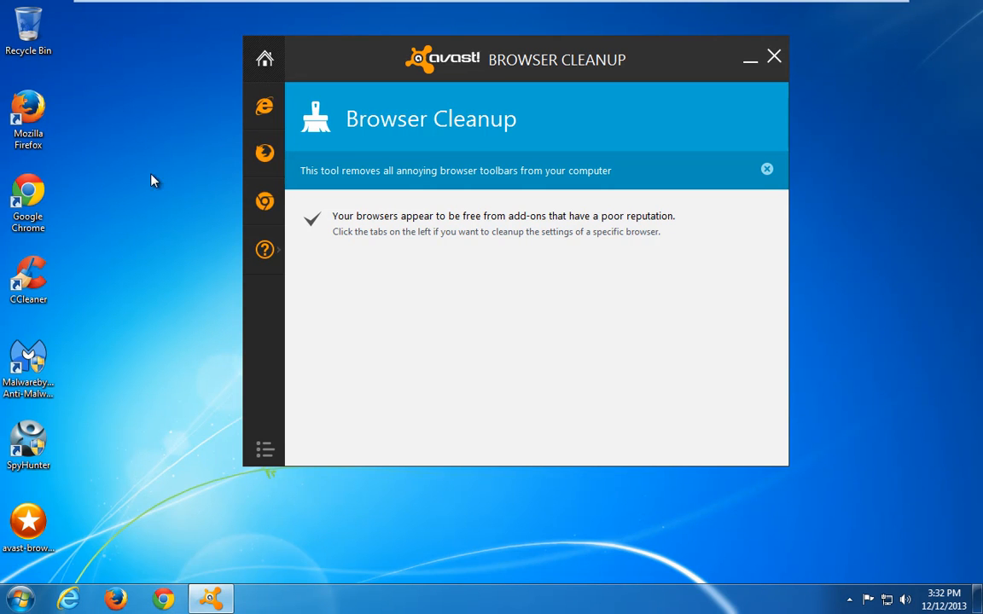
pyautogui.moveTo(149, 256)
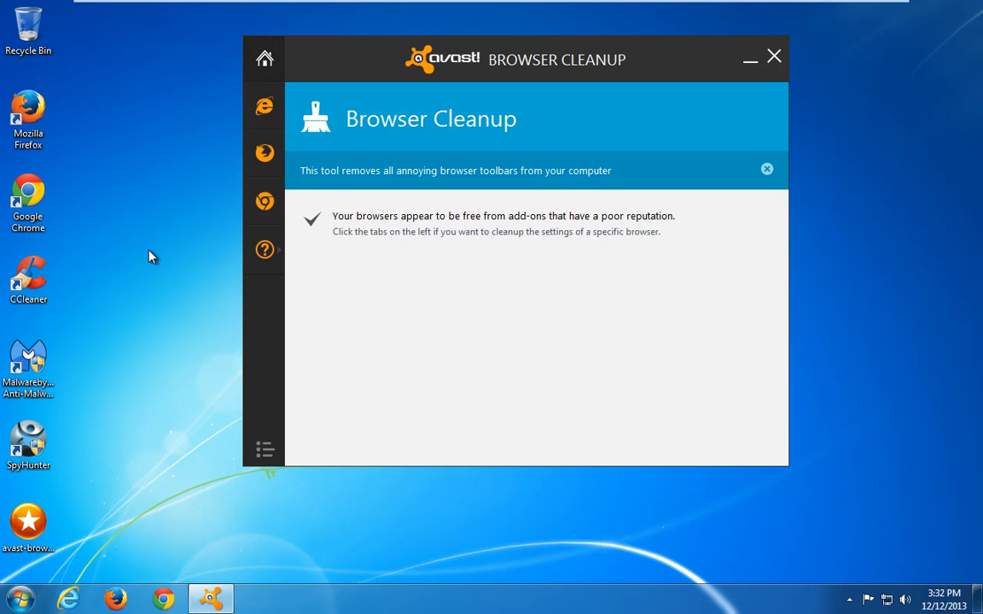
pyautogui.moveTo(816, 522)
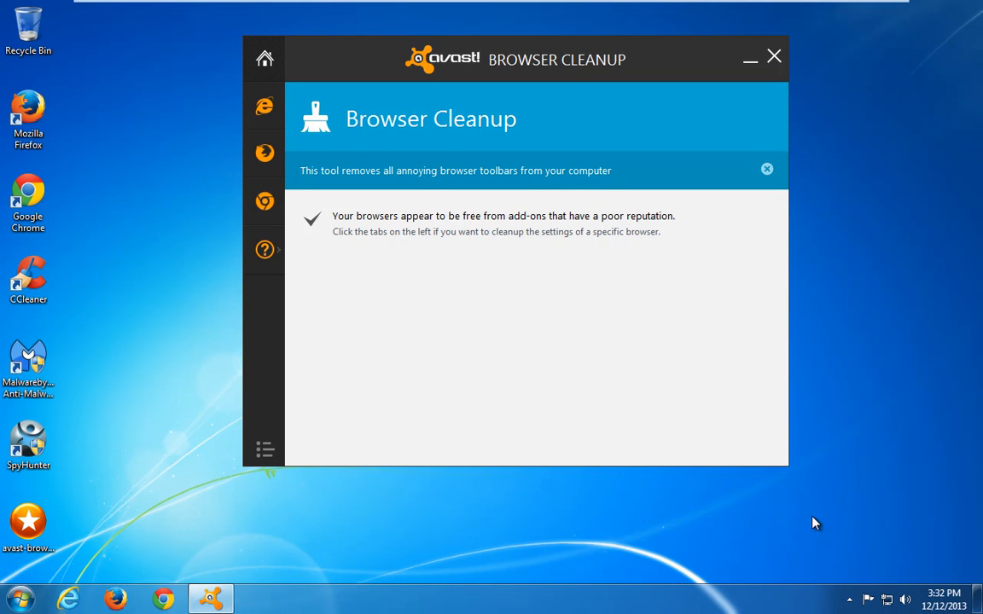
pyautogui.moveTo(853, 600)
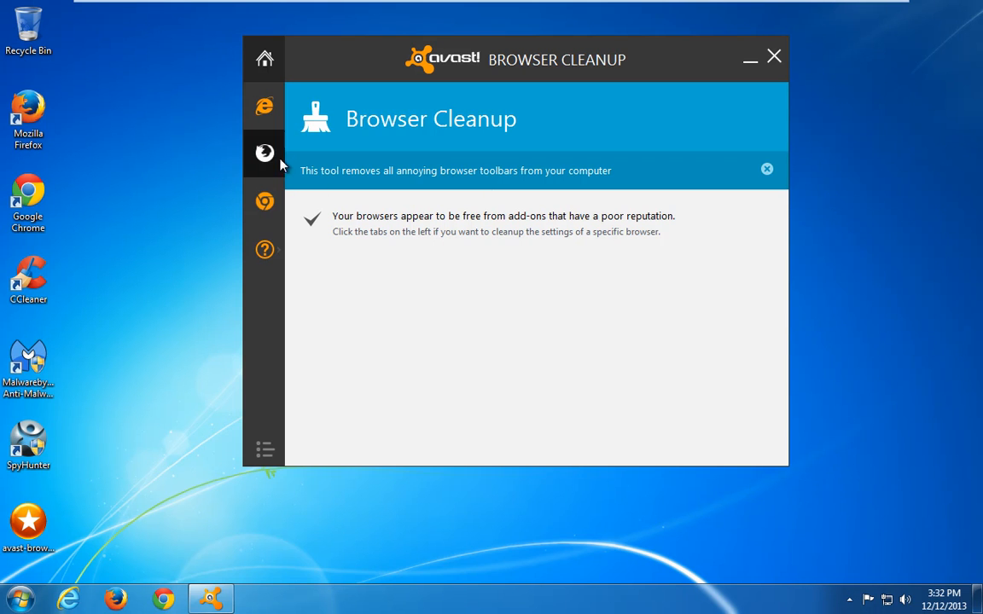
# Step: Review the Firefox and Internet Explorer add-on lists, both showing no poorly rated add-ons
pyautogui.click(264, 106)
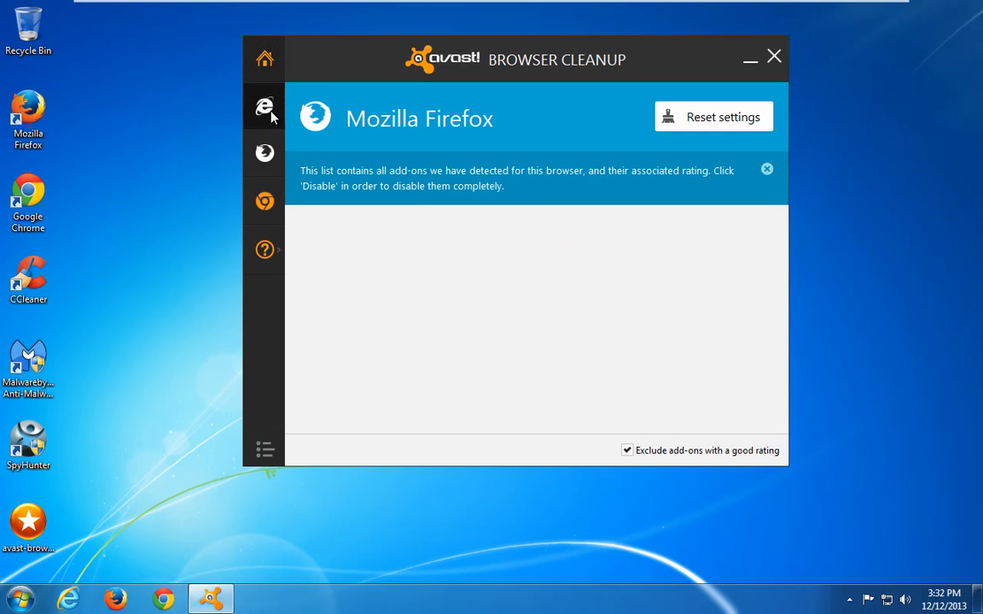
pyautogui.click(262, 106)
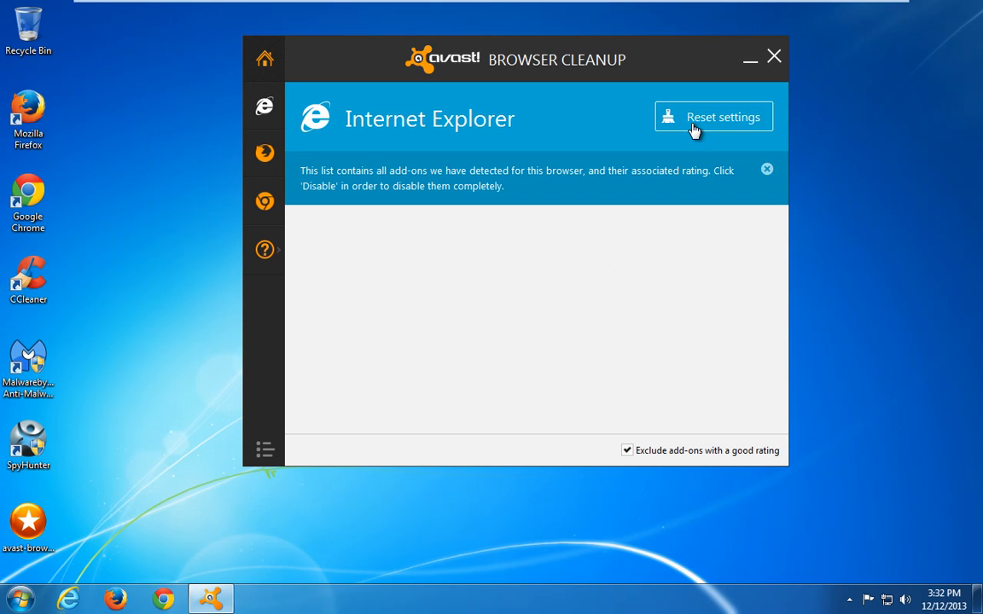
pyautogui.moveTo(682, 140)
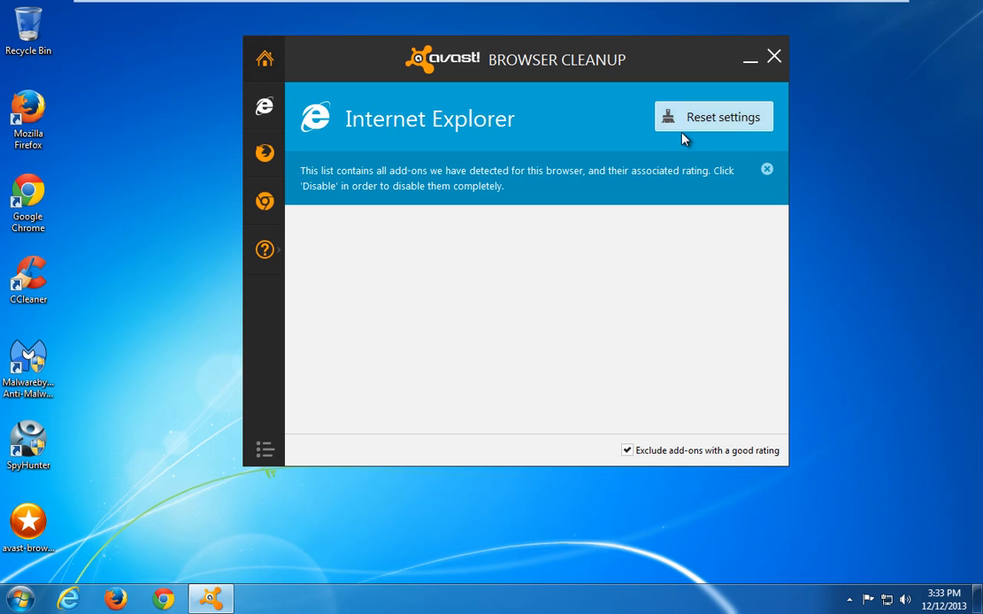
pyautogui.moveTo(696, 221)
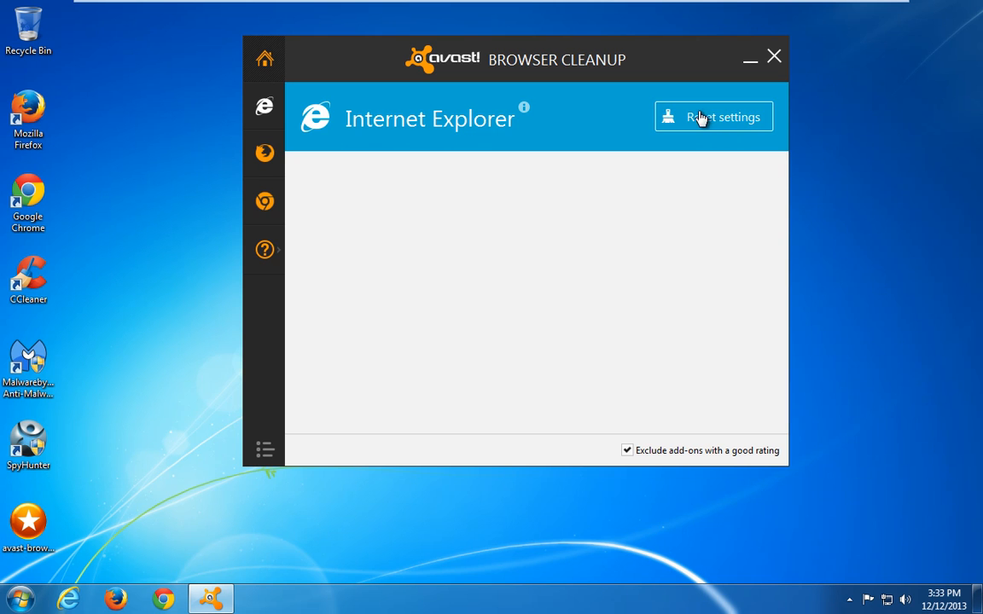
pyautogui.moveTo(775, 56)
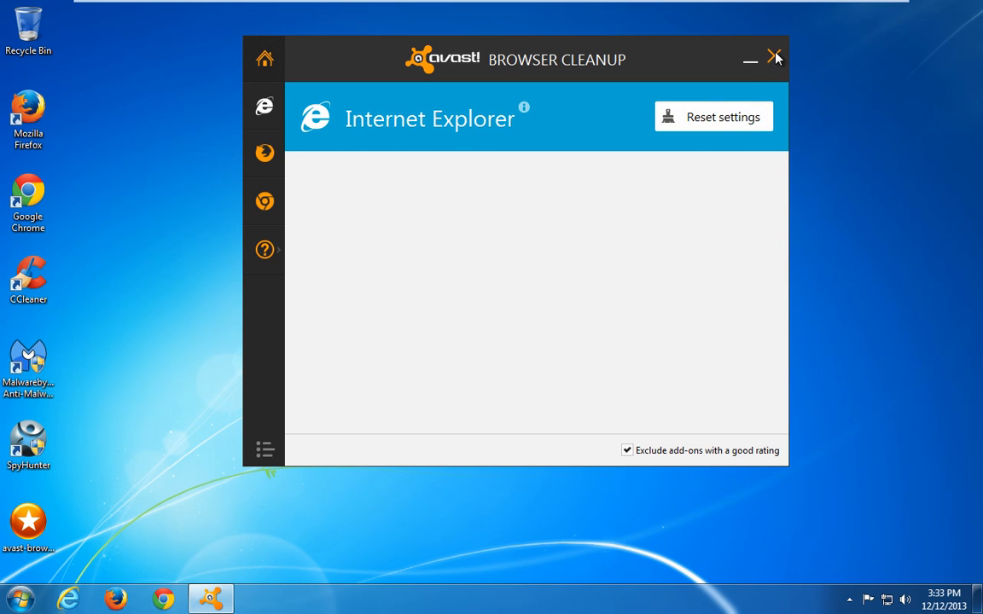